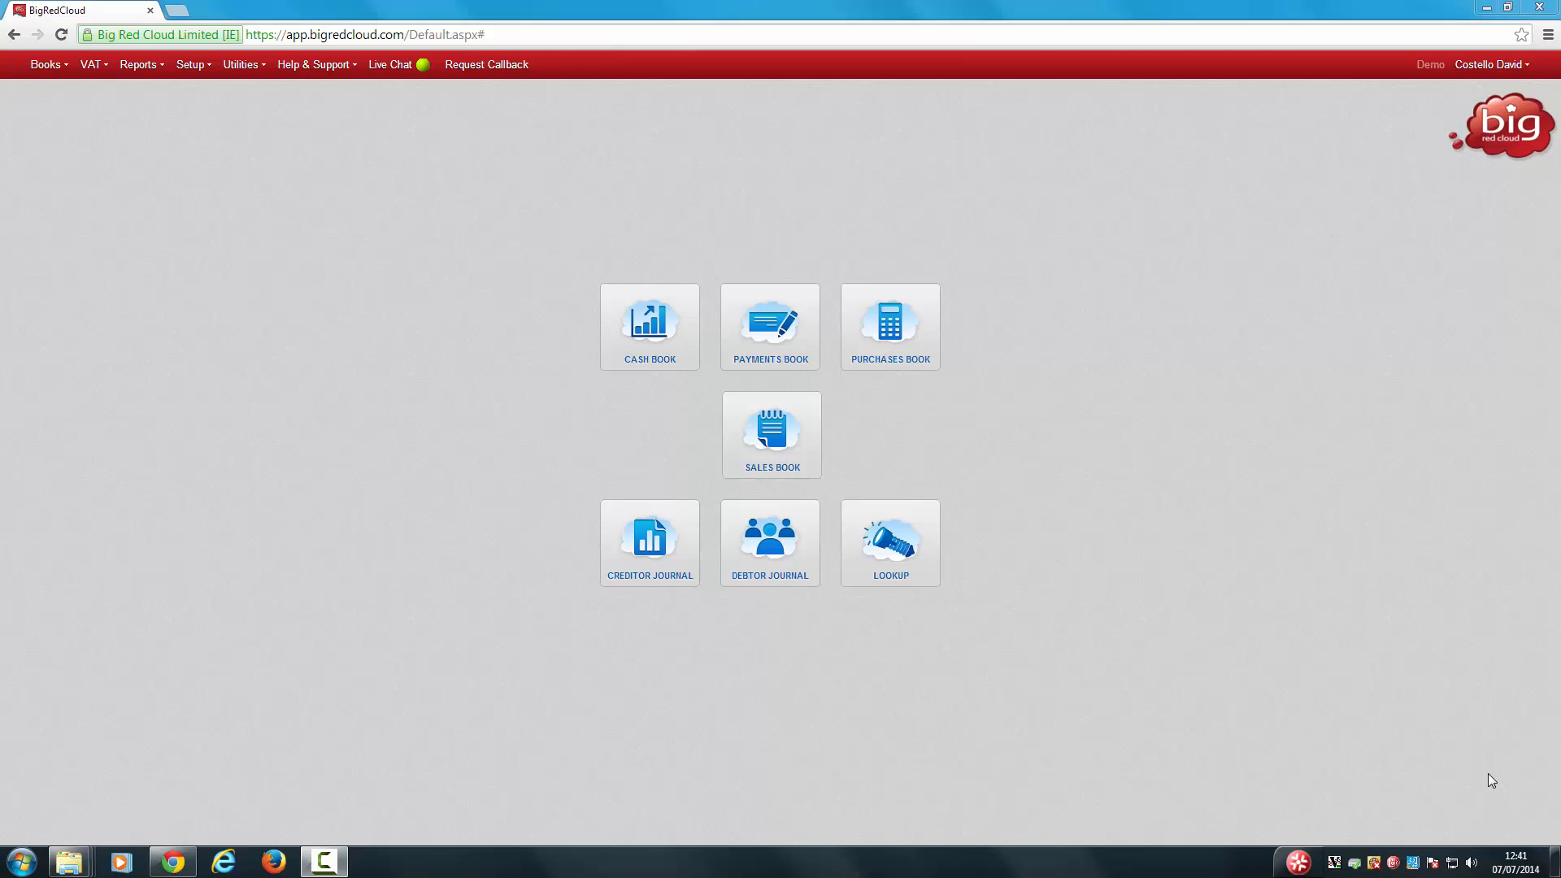
mouse_move(281, 238)
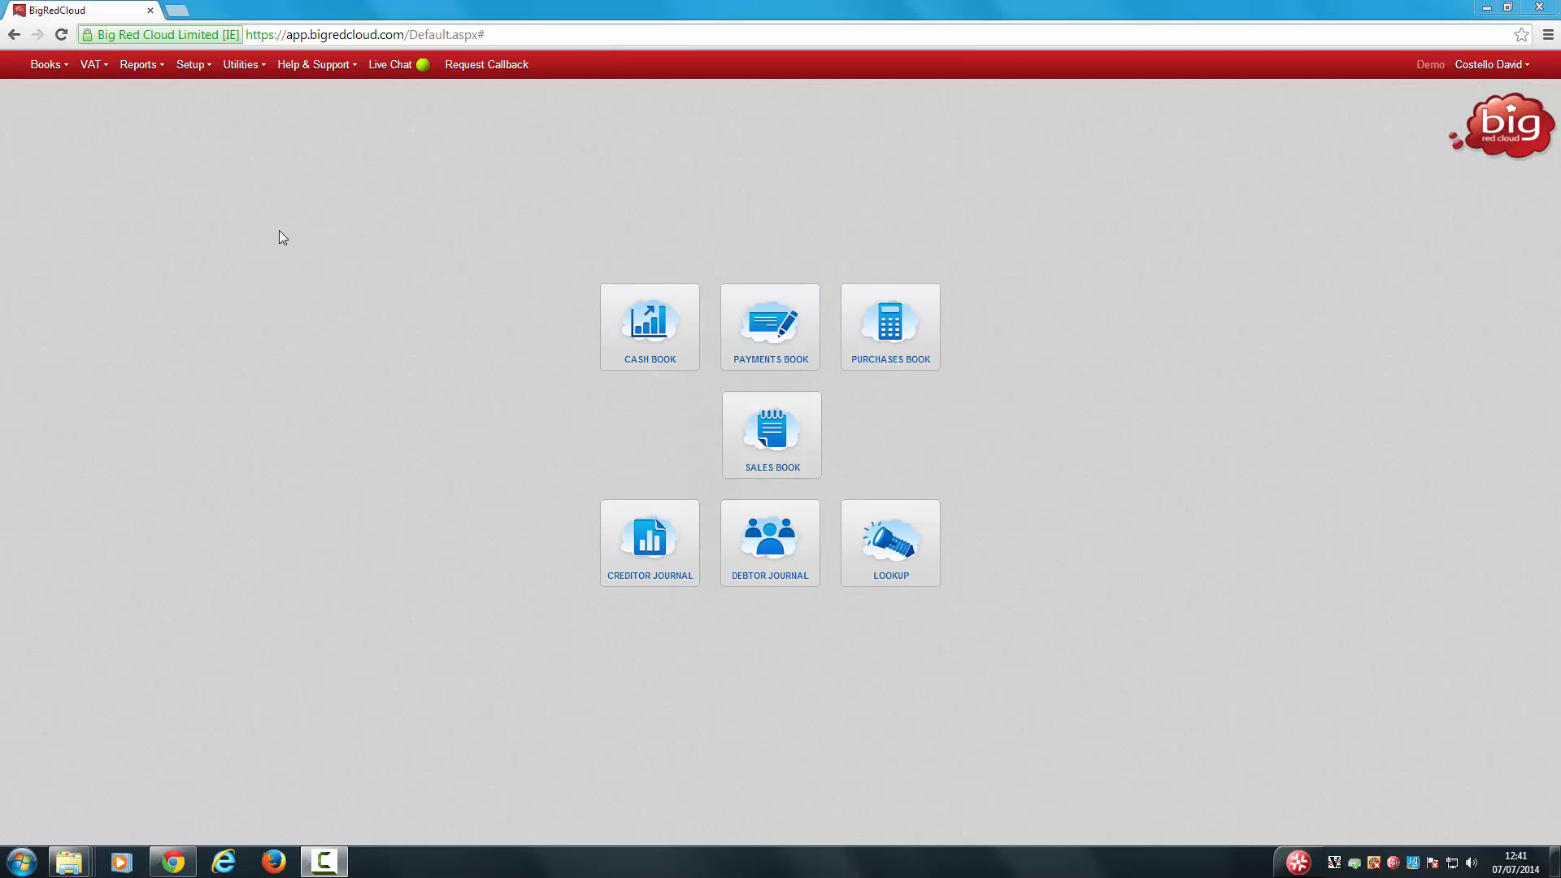
Reach Regular Payments via Setup and select the BANK account from the lookup
left_click(189, 63)
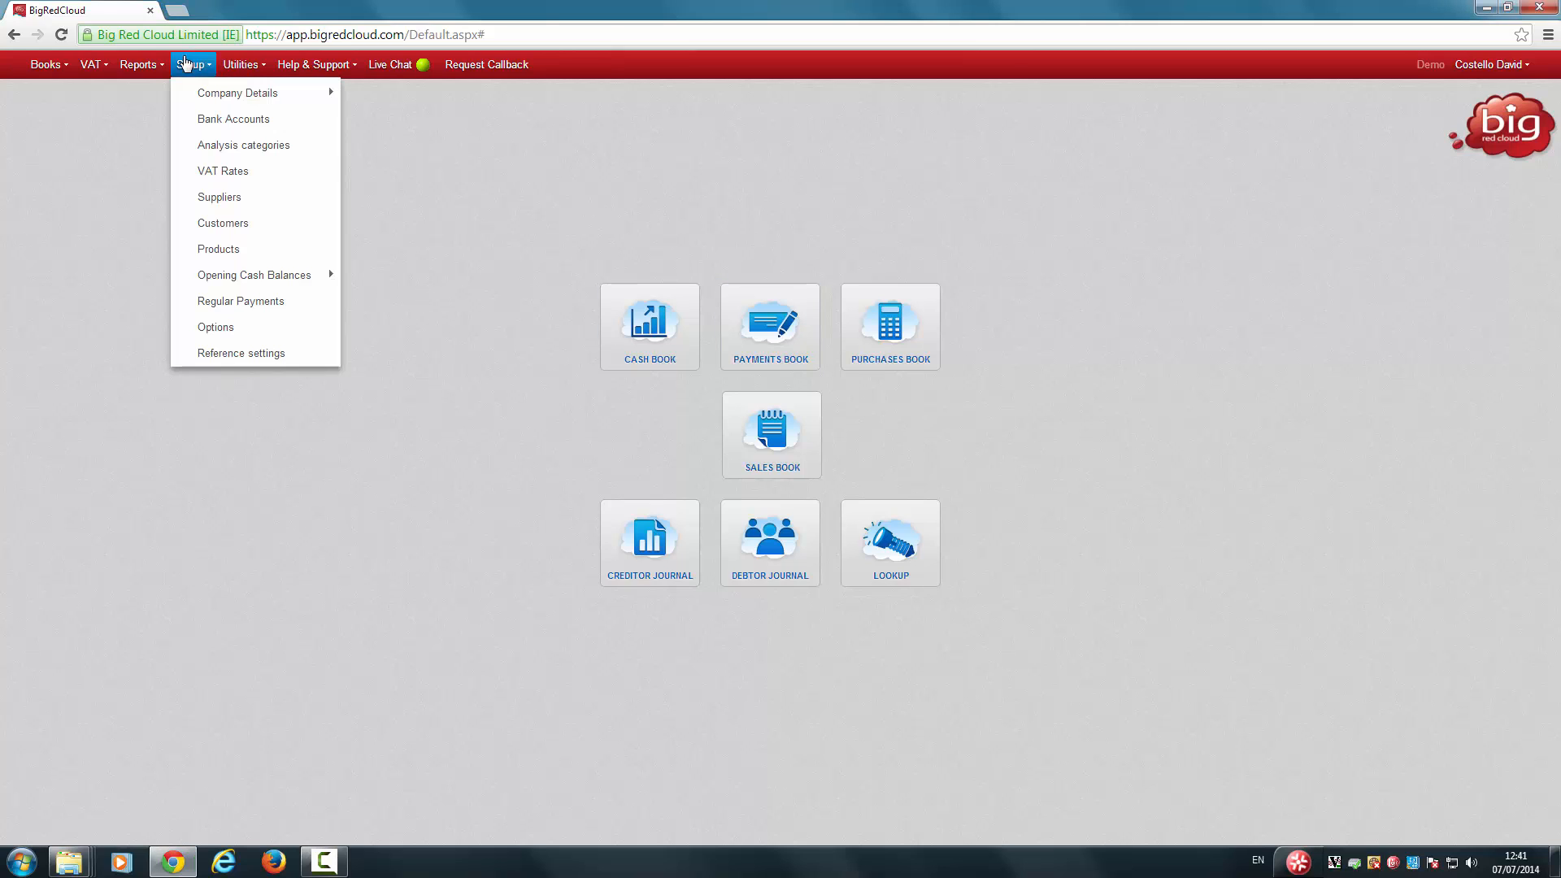
left_click(241, 301)
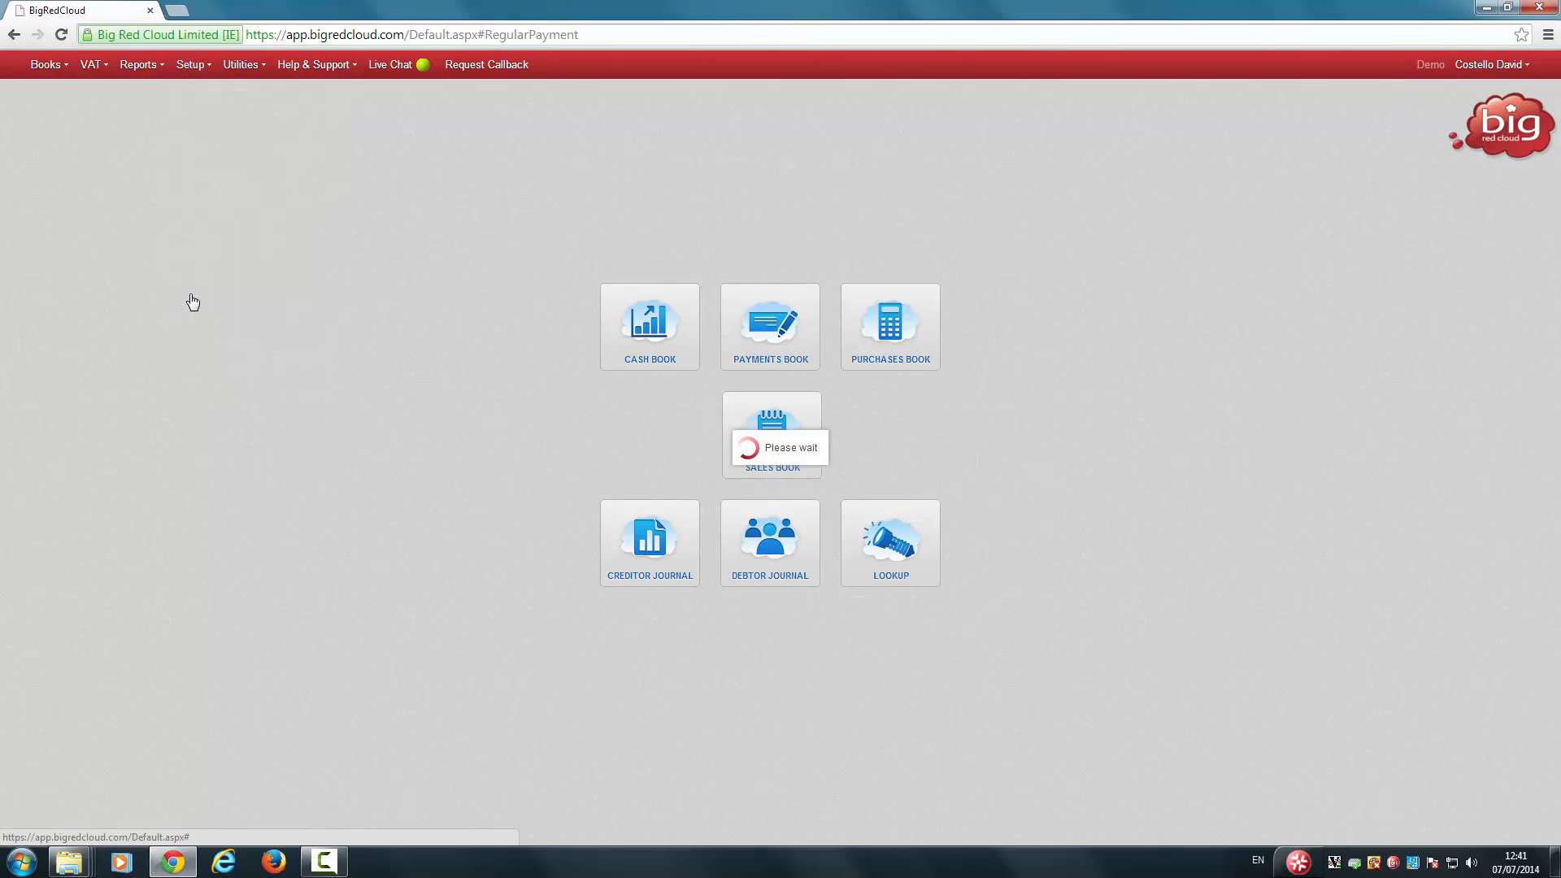
left_click(890, 543)
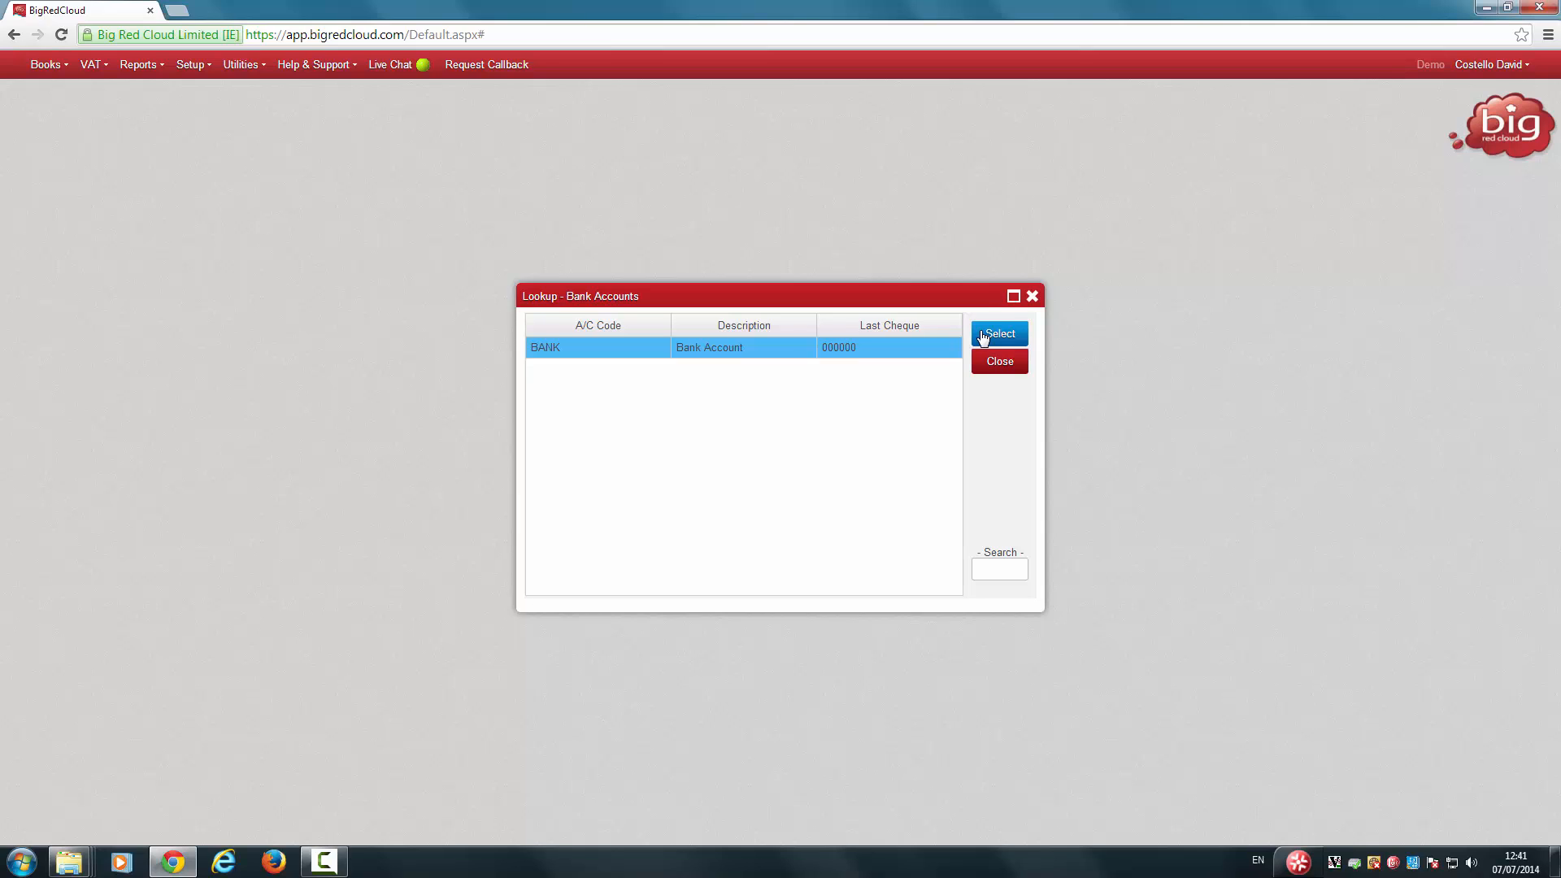
left_click(998, 333)
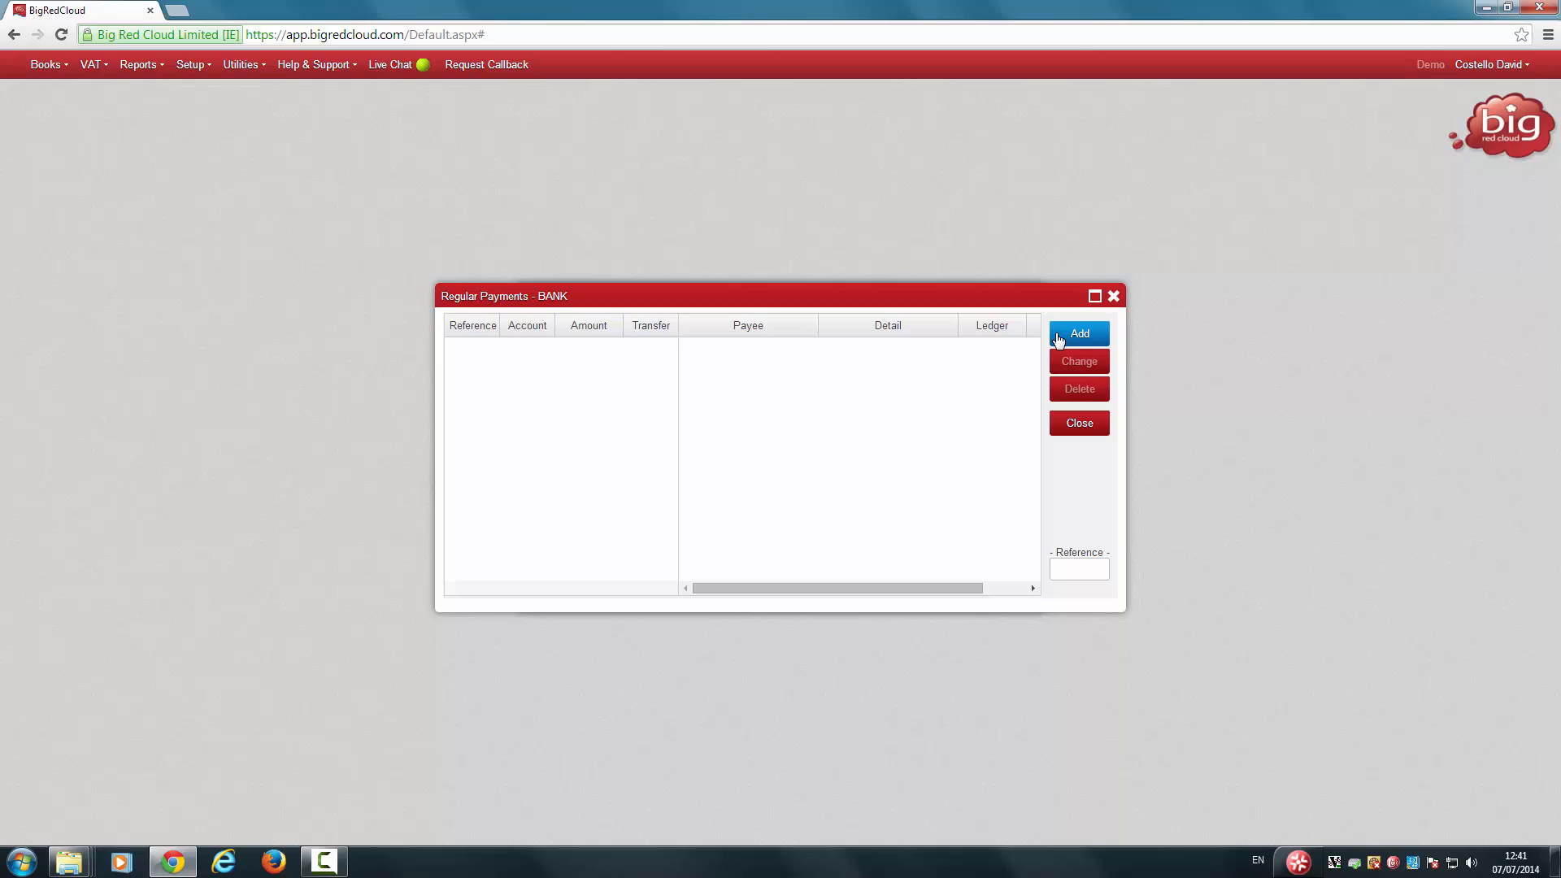
Start a new regular payment with reference DD and supplier SUPP1 as the account
left_click(1078, 334)
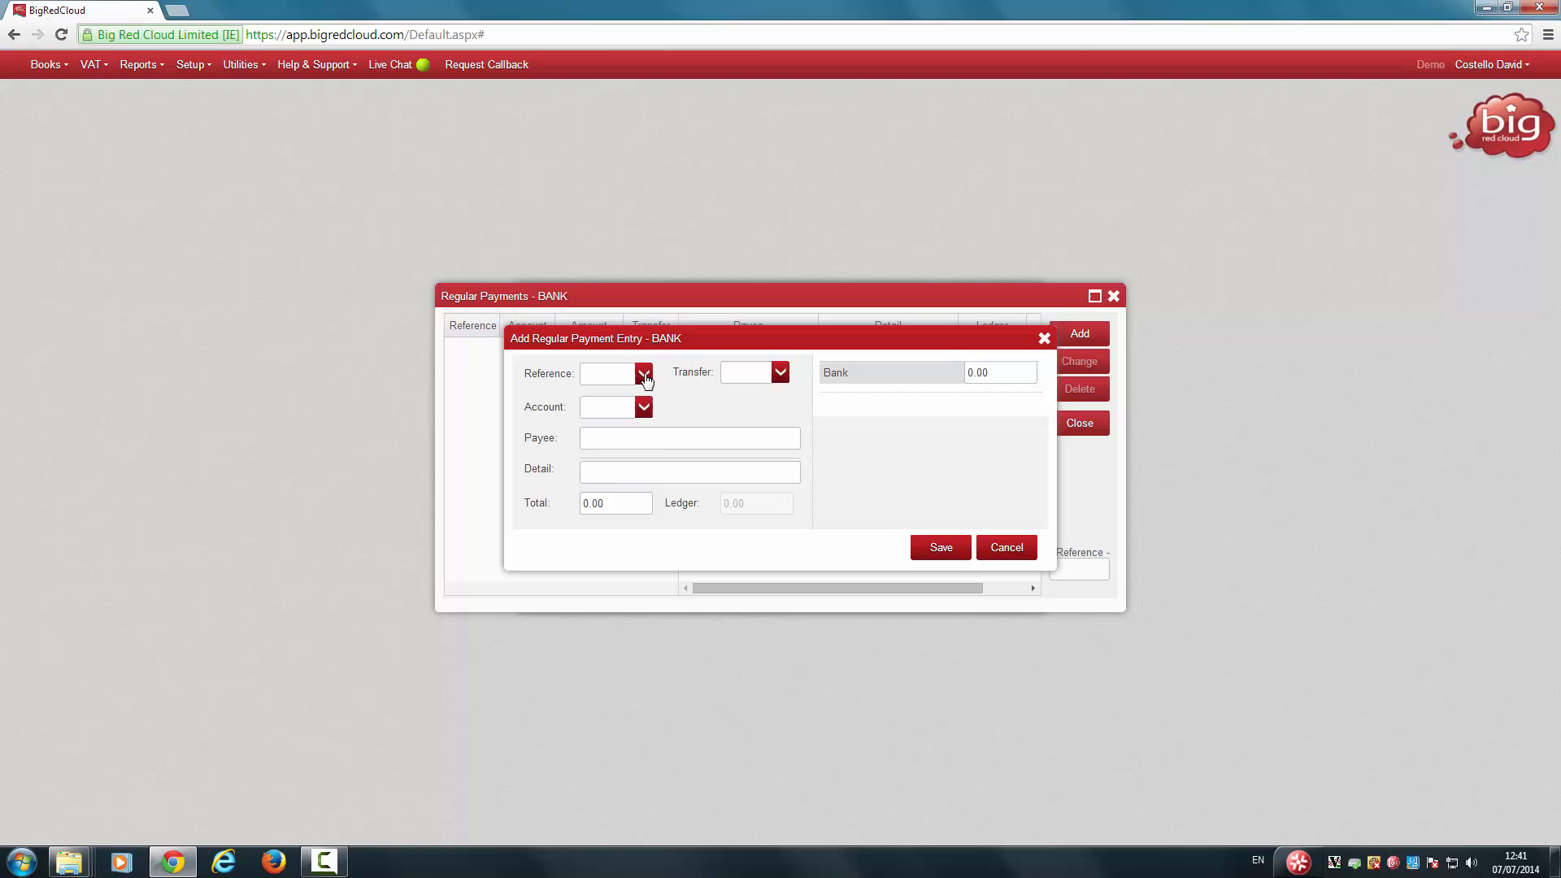
left_click(644, 374)
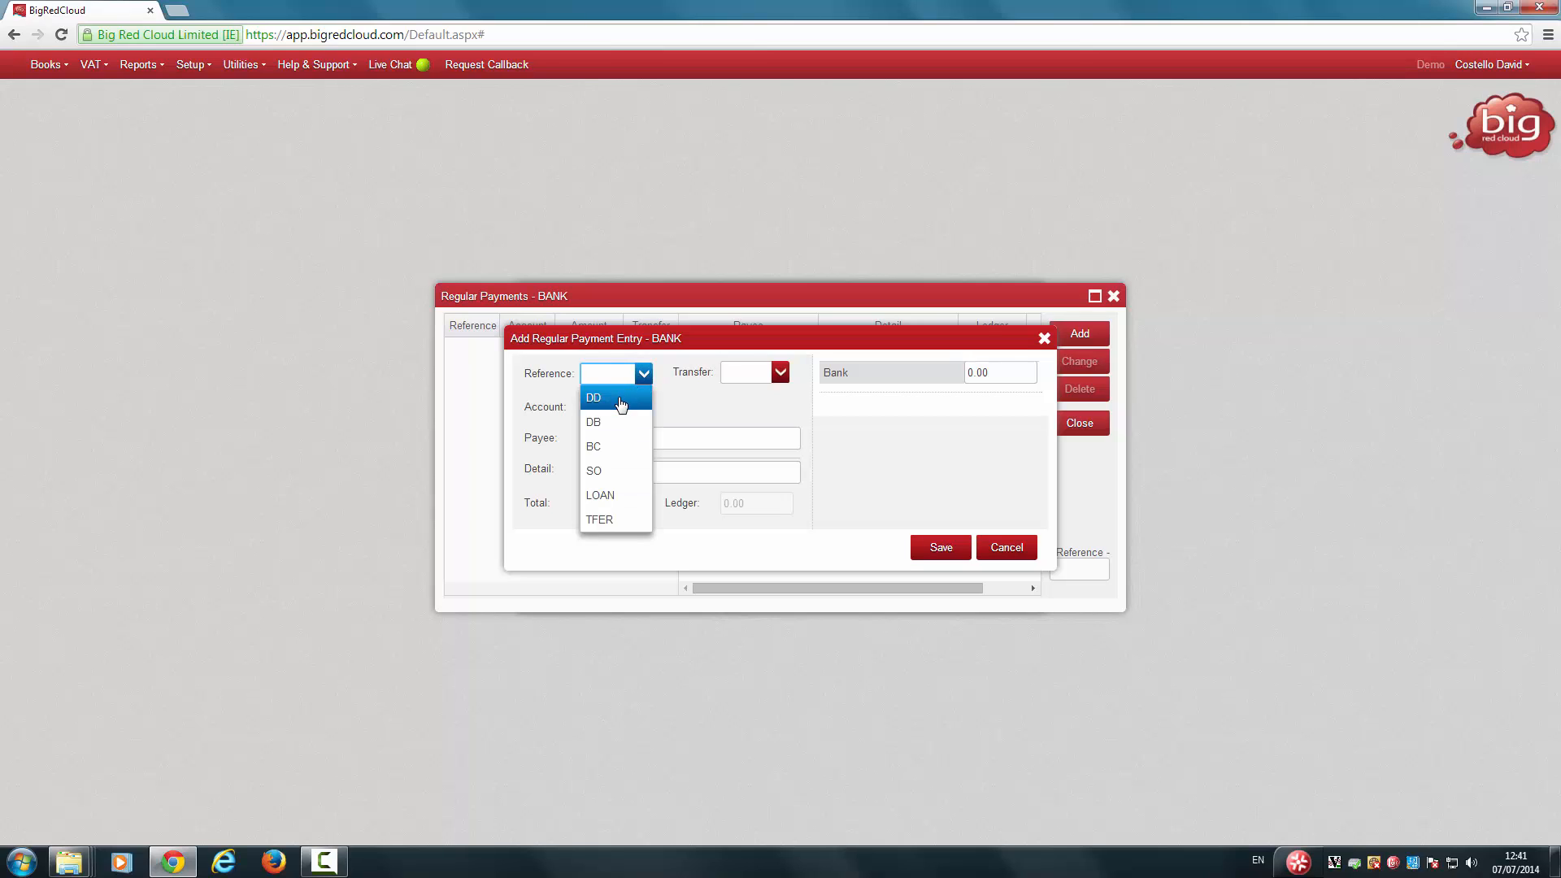
left_click(593, 397)
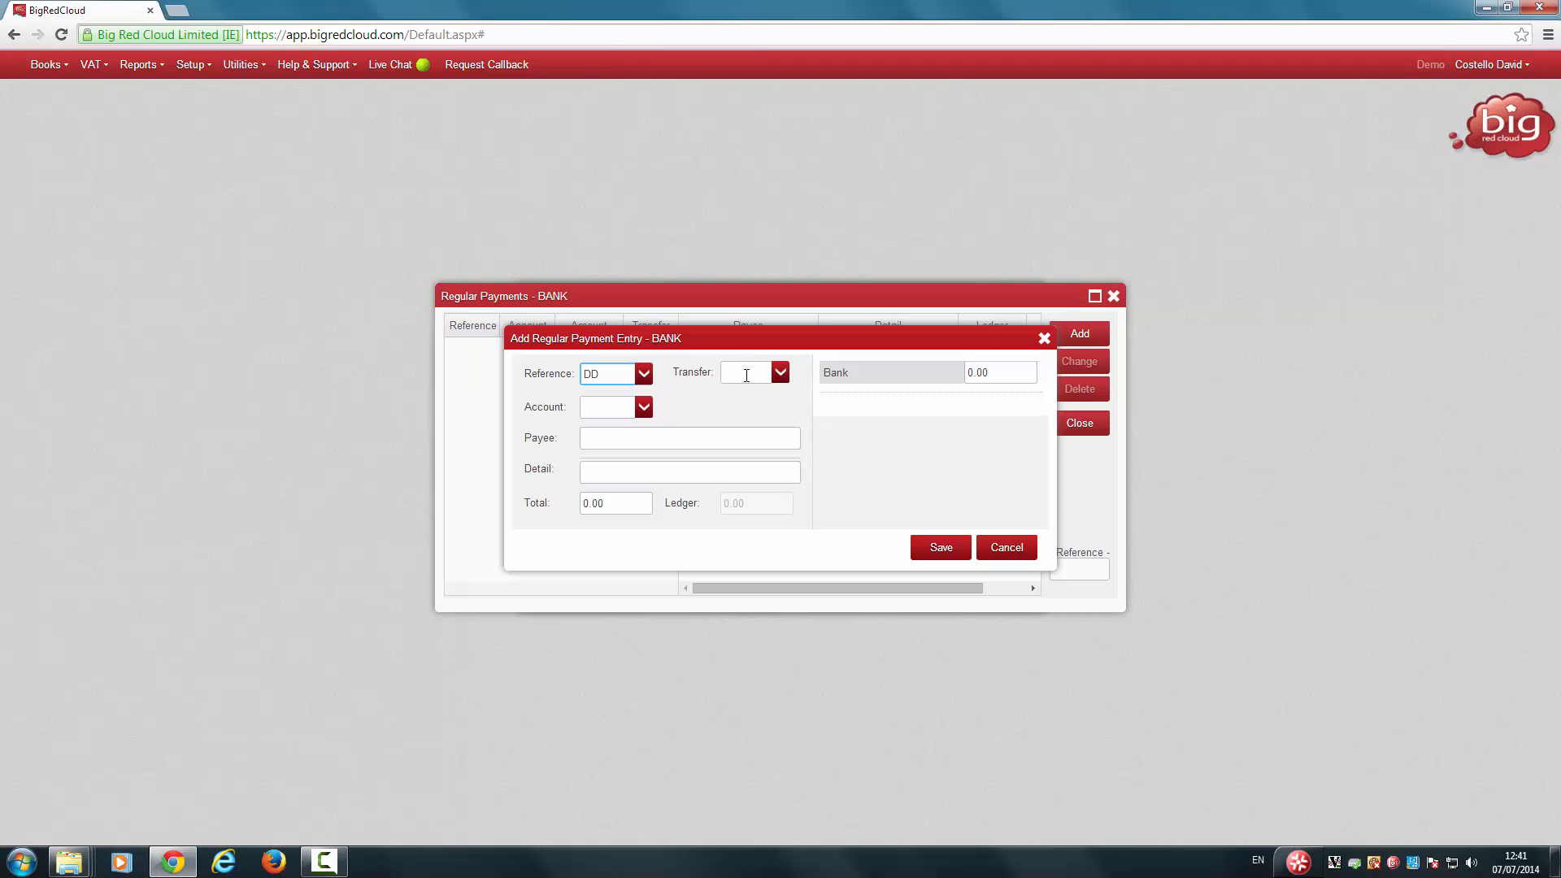
mouse_move(733, 370)
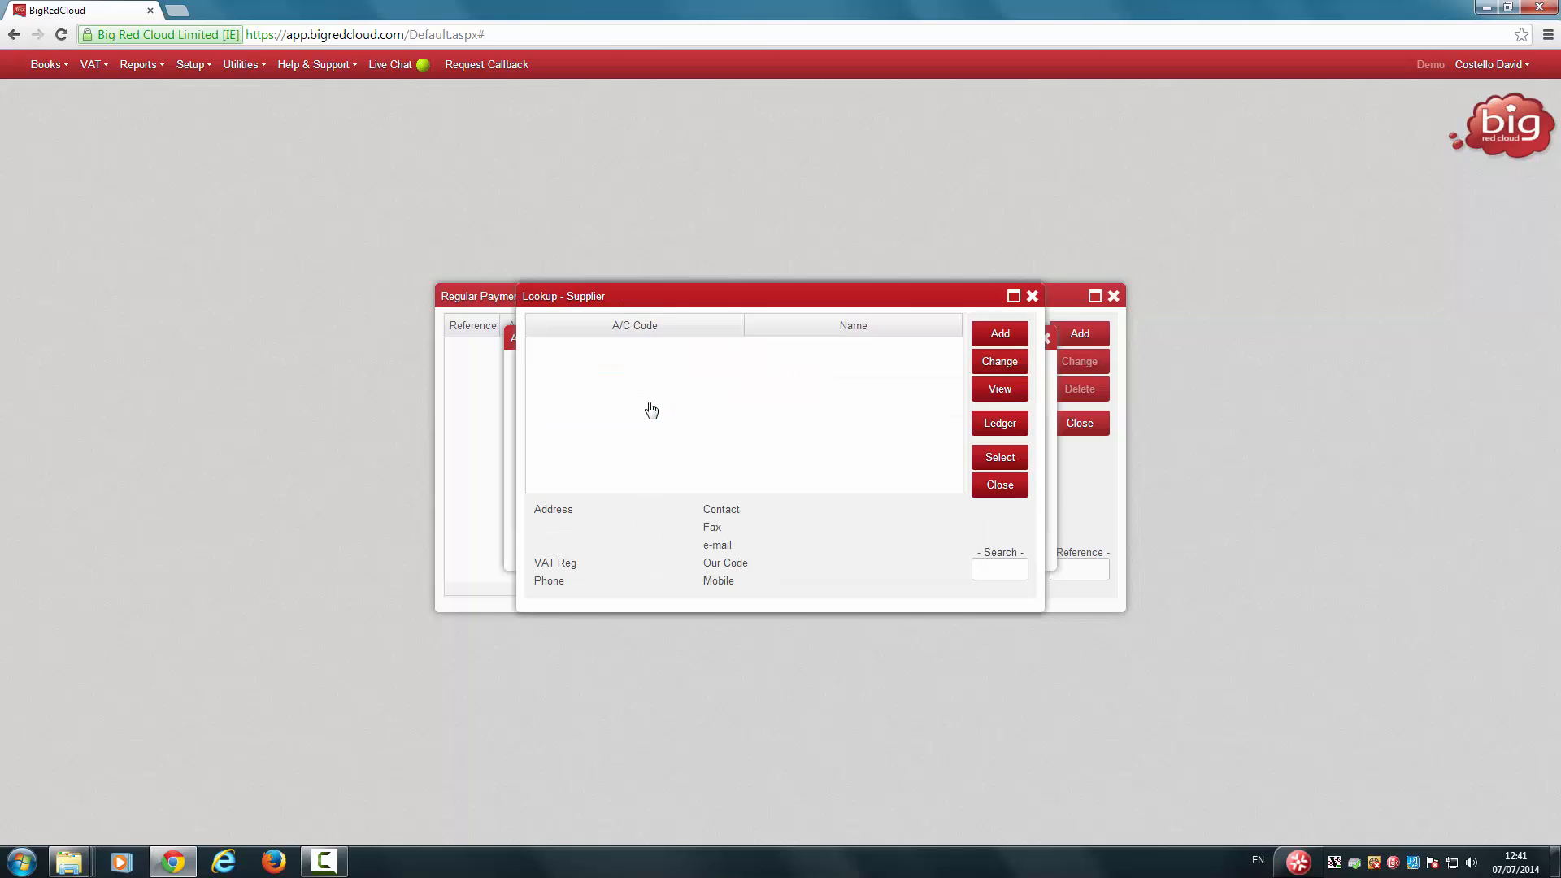
left_click(634, 348)
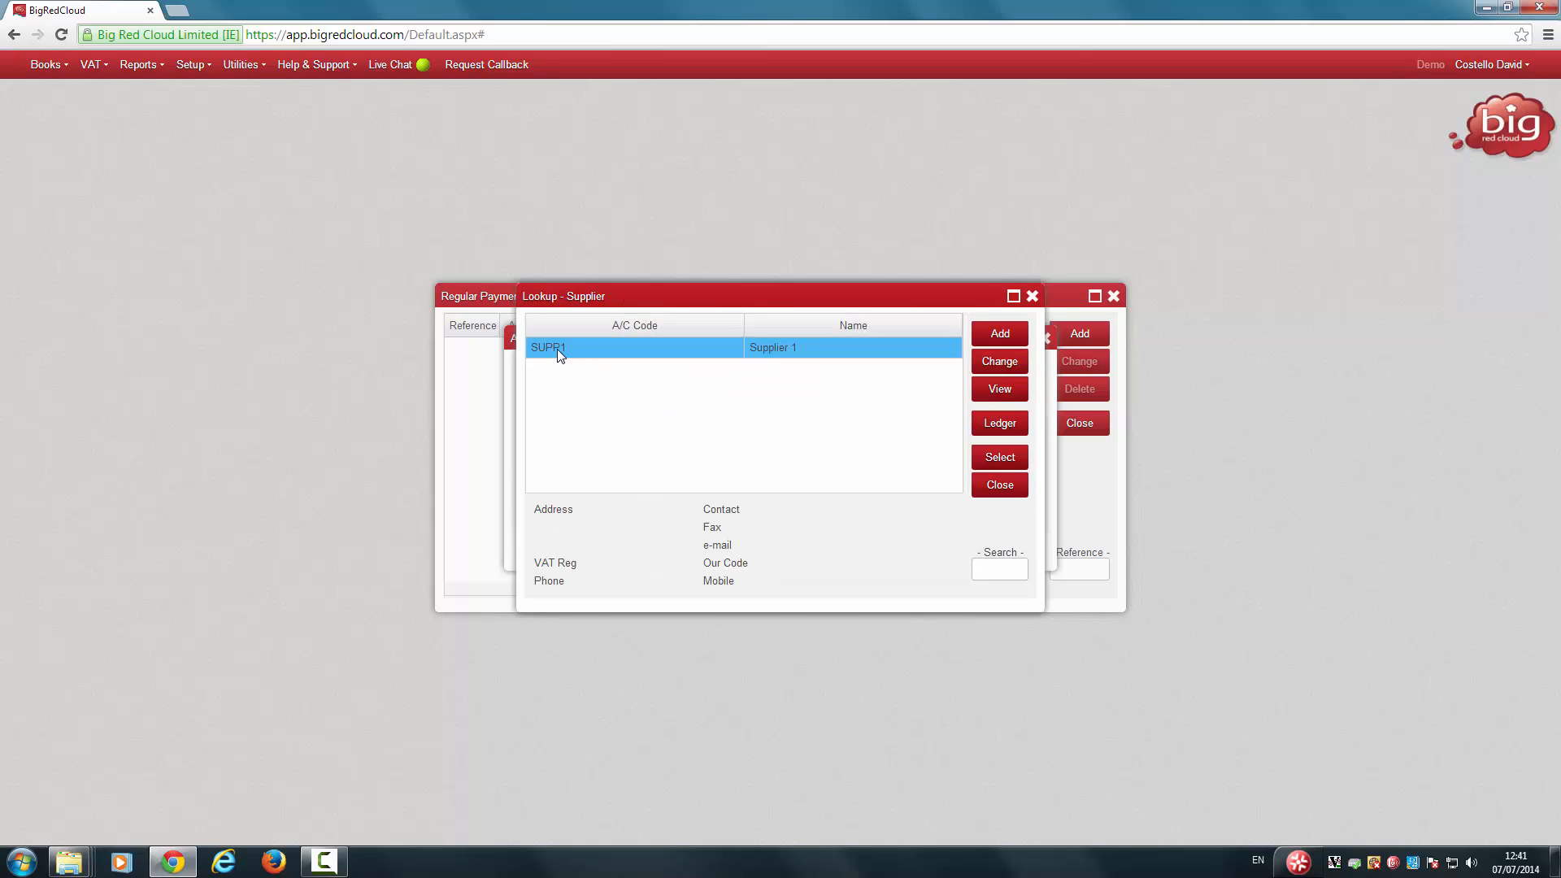
left_click(998, 457)
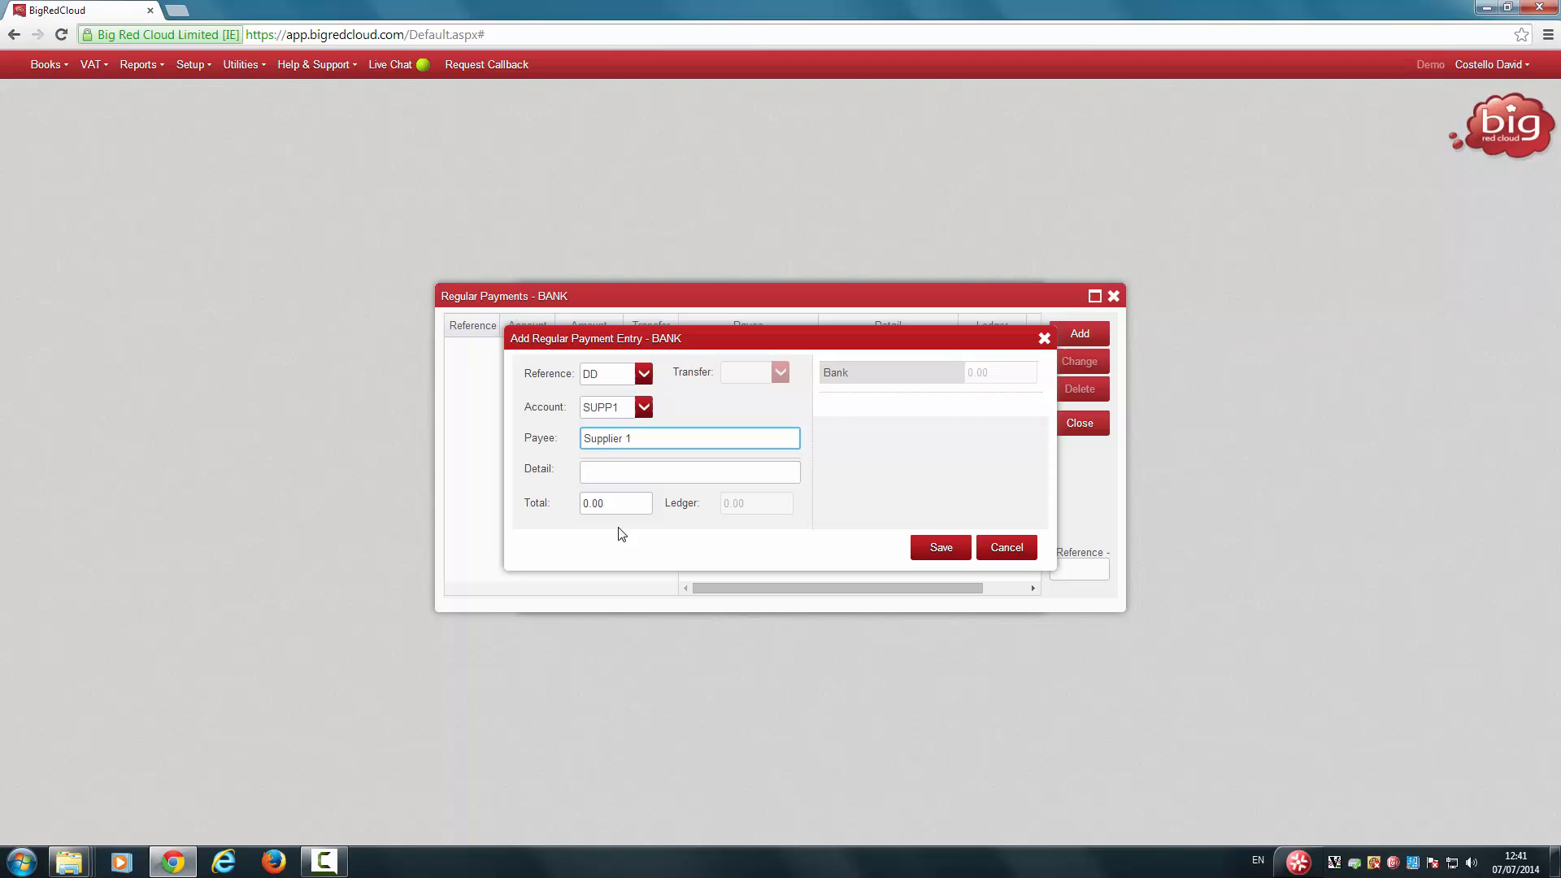
Enter a total of 10 and save the DD regular payment to the list
left_click(614, 503)
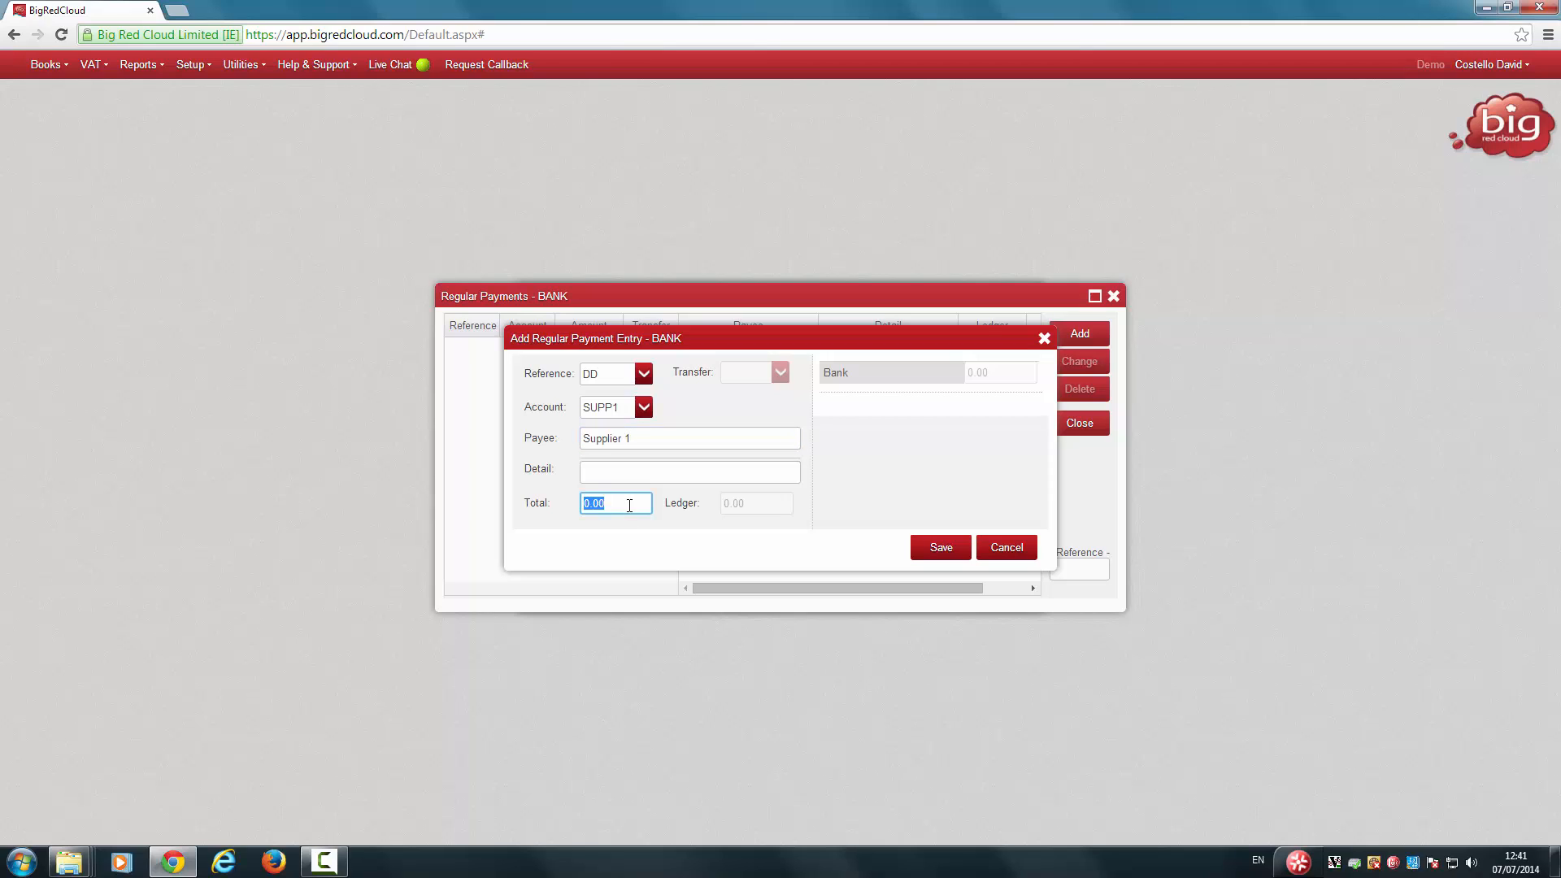
type("10")
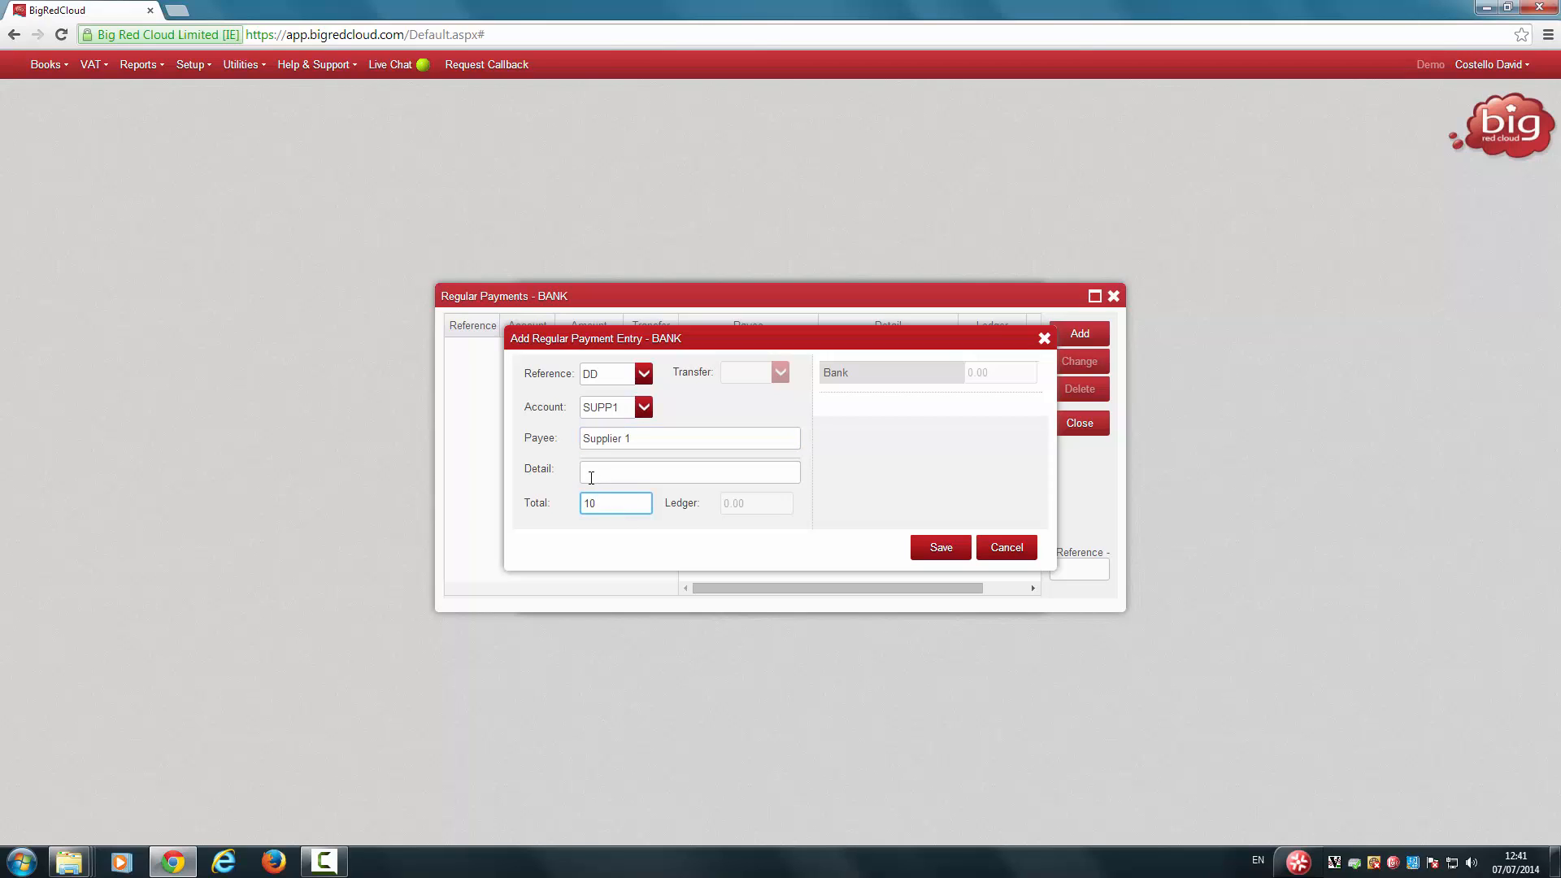
left_click(615, 502)
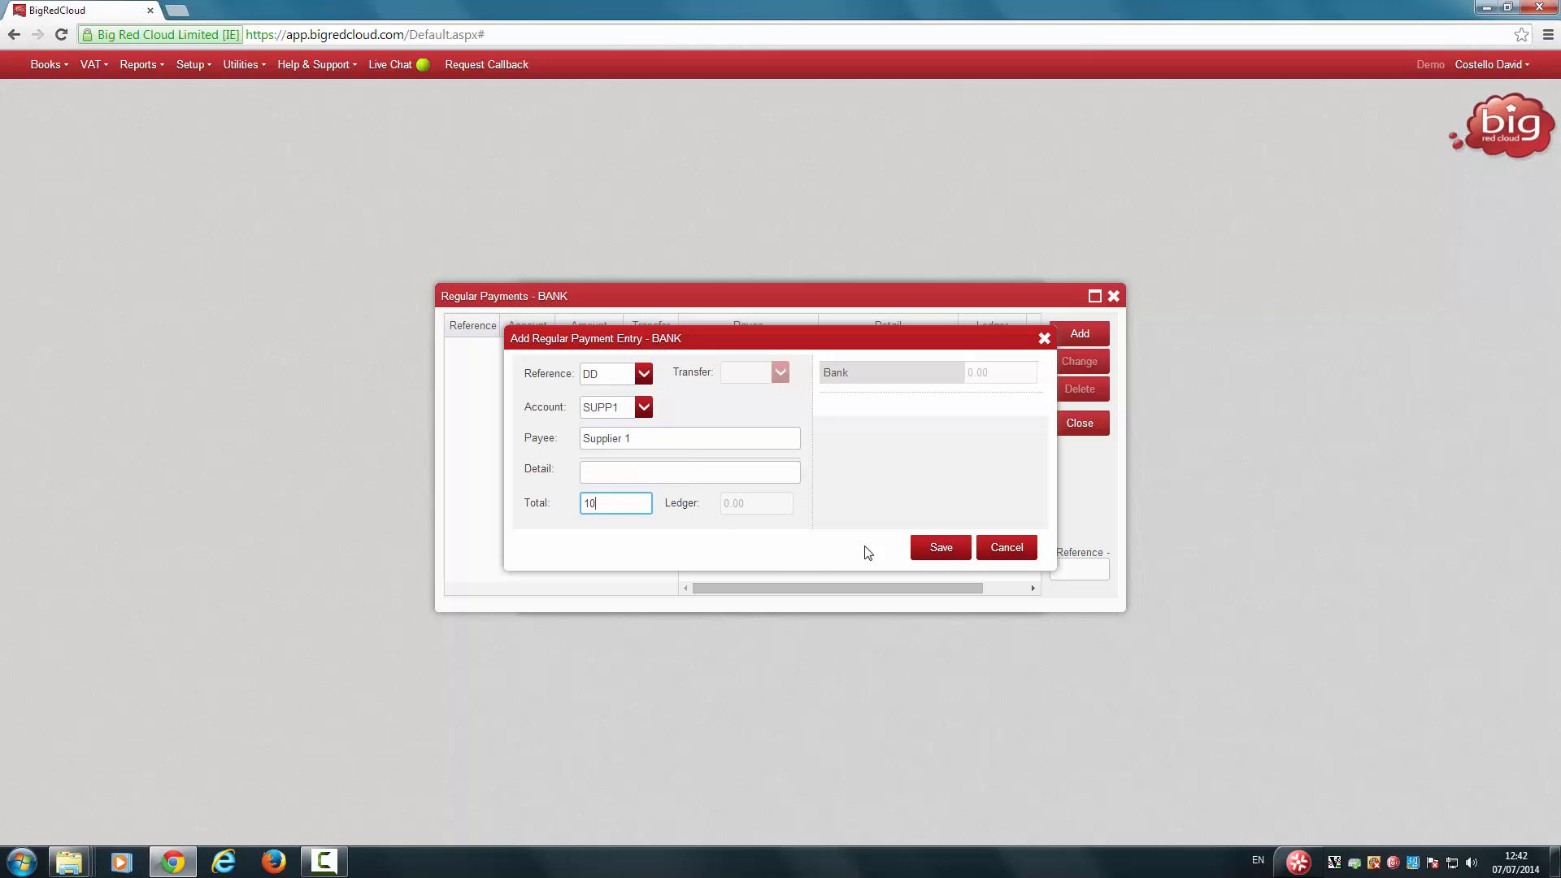
left_click(938, 548)
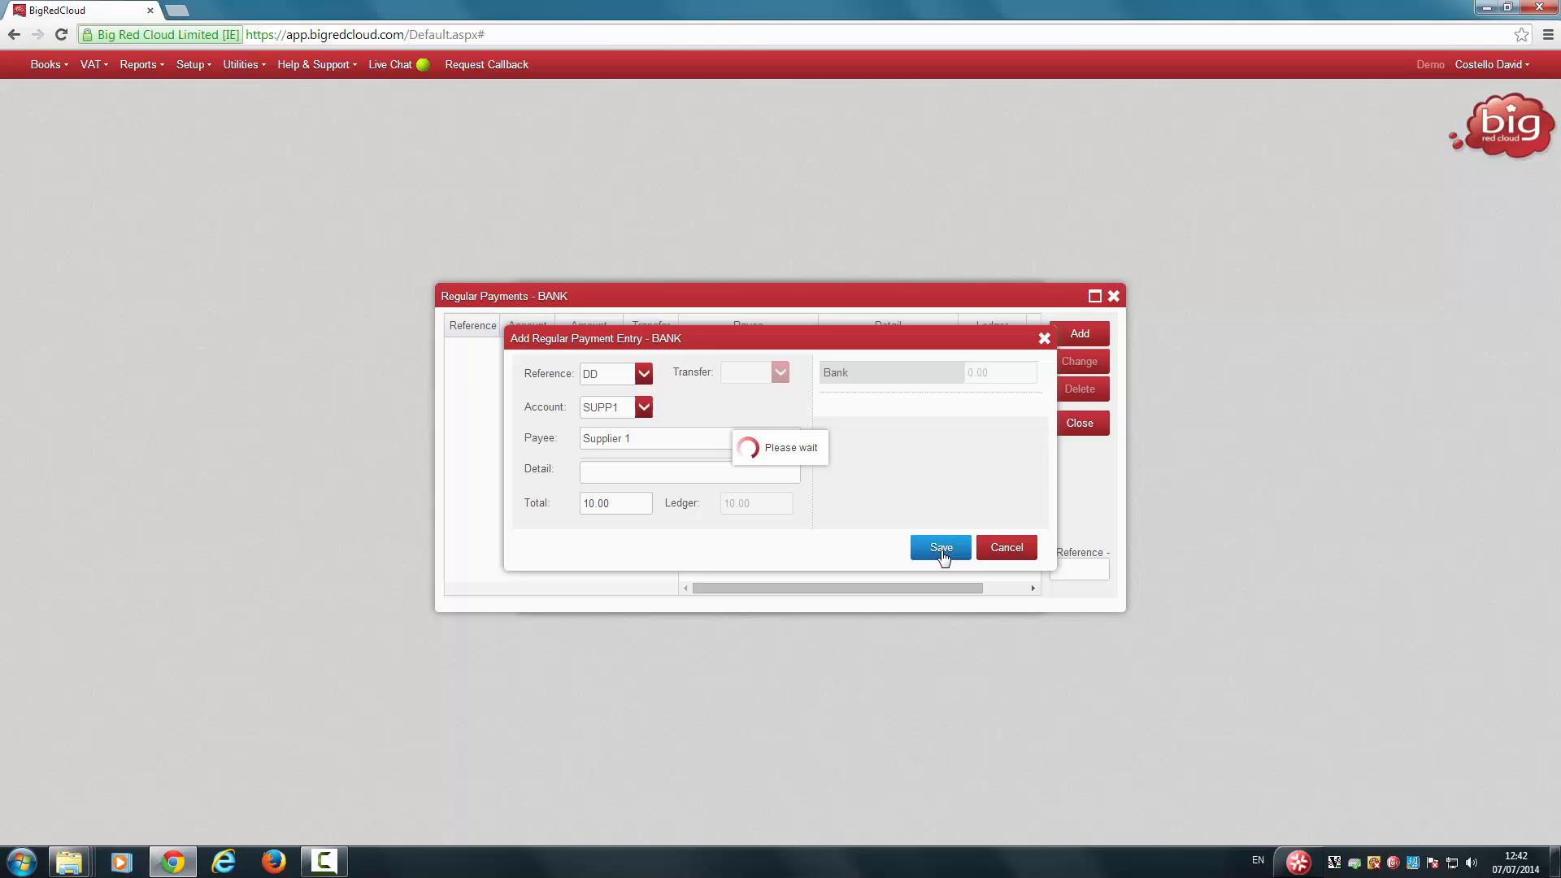
left_click(938, 548)
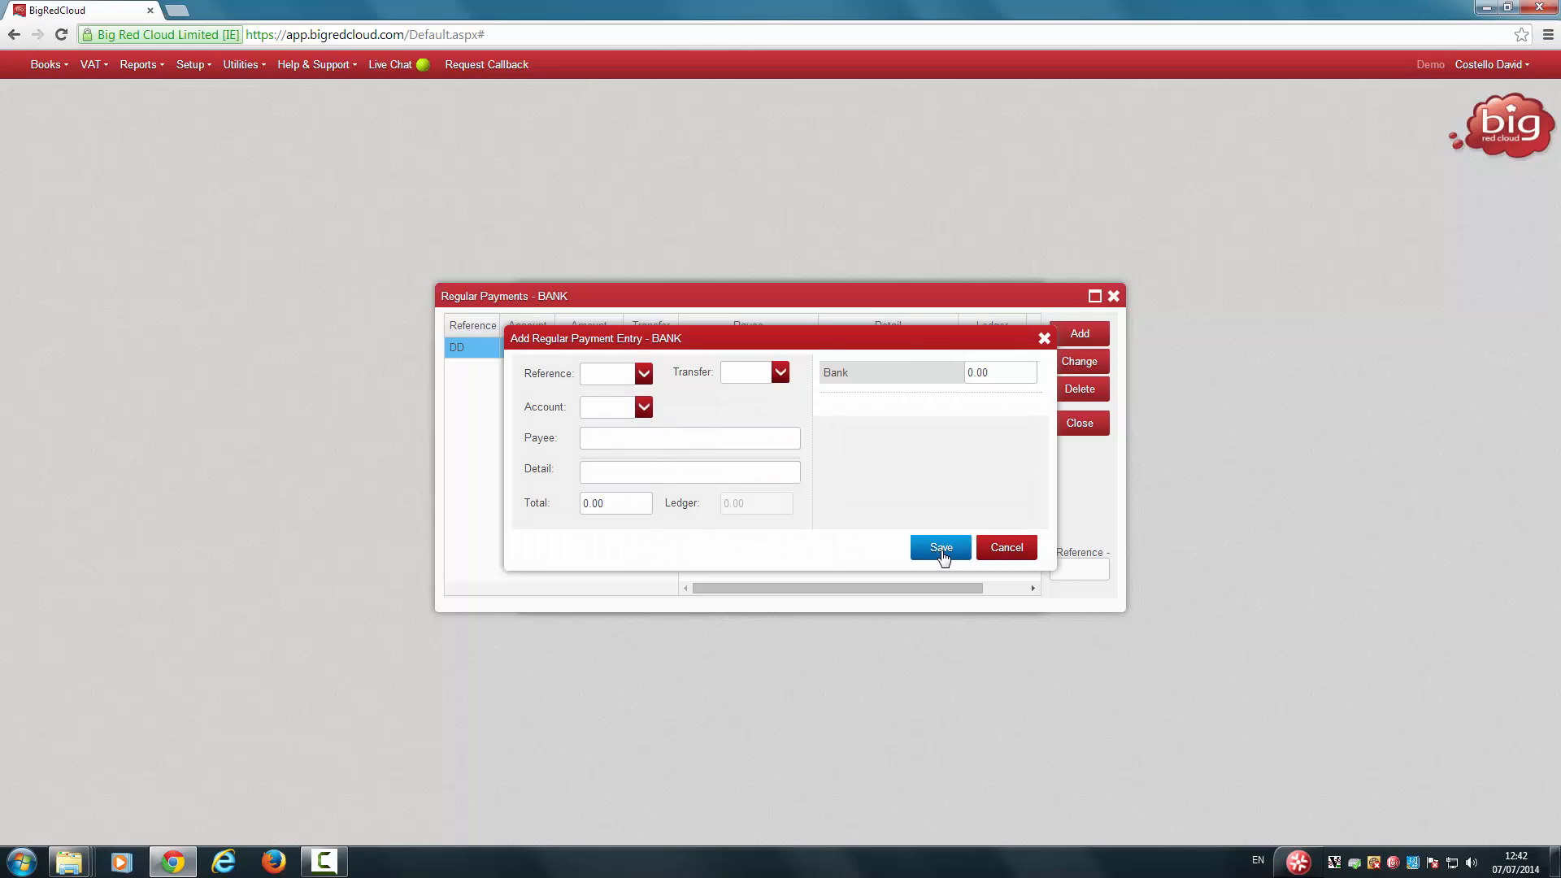
Cancel the entry form, close Regular Payments and the bank lookup, back to the home screen
left_click(938, 548)
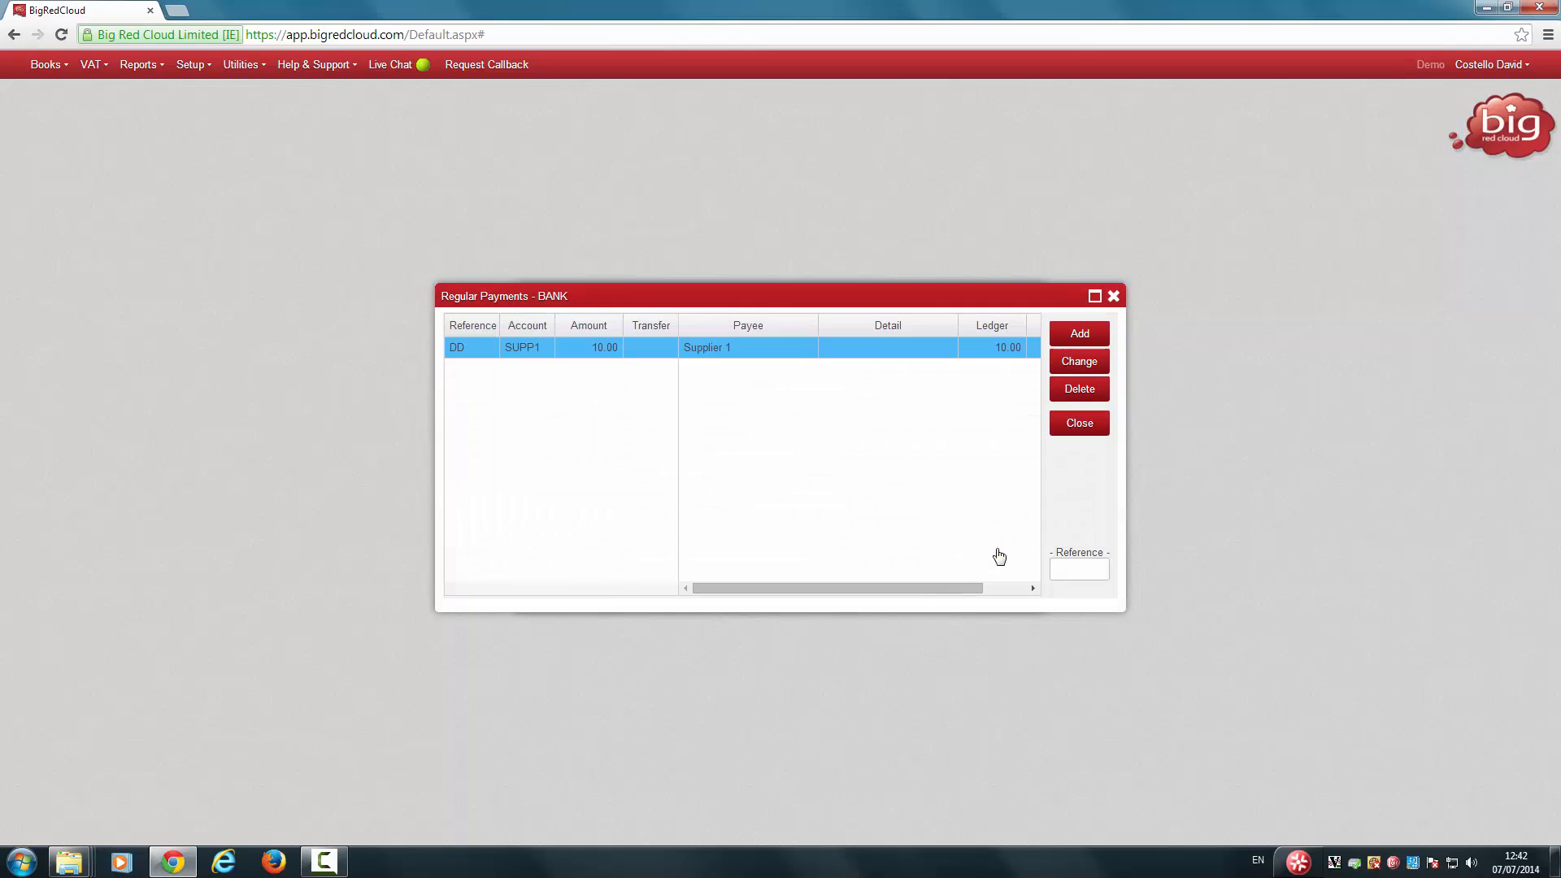
mouse_move(1078, 331)
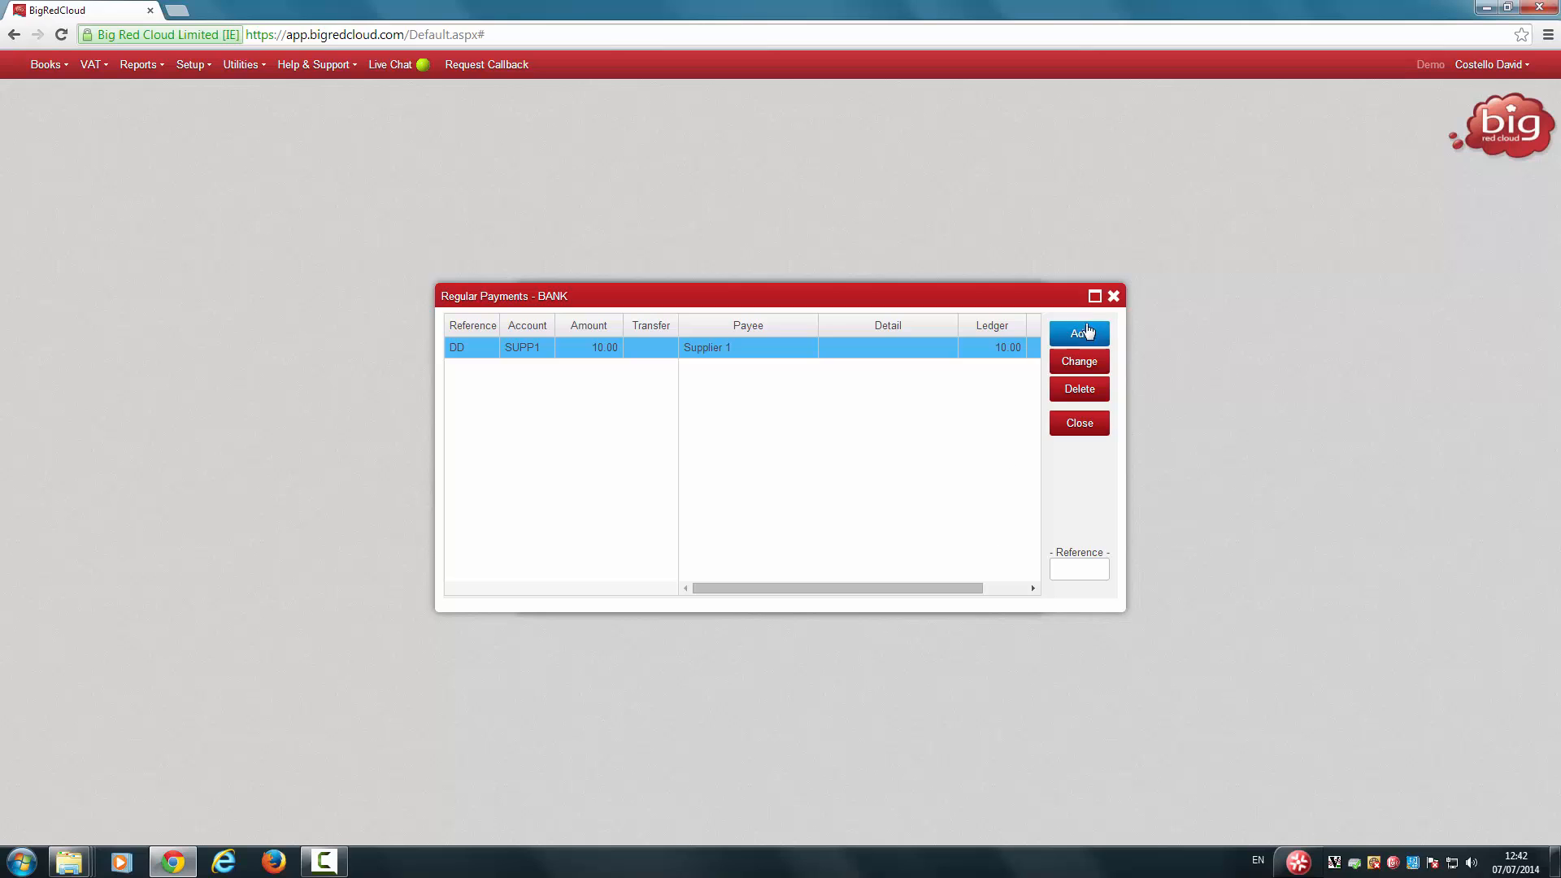
left_click(1078, 333)
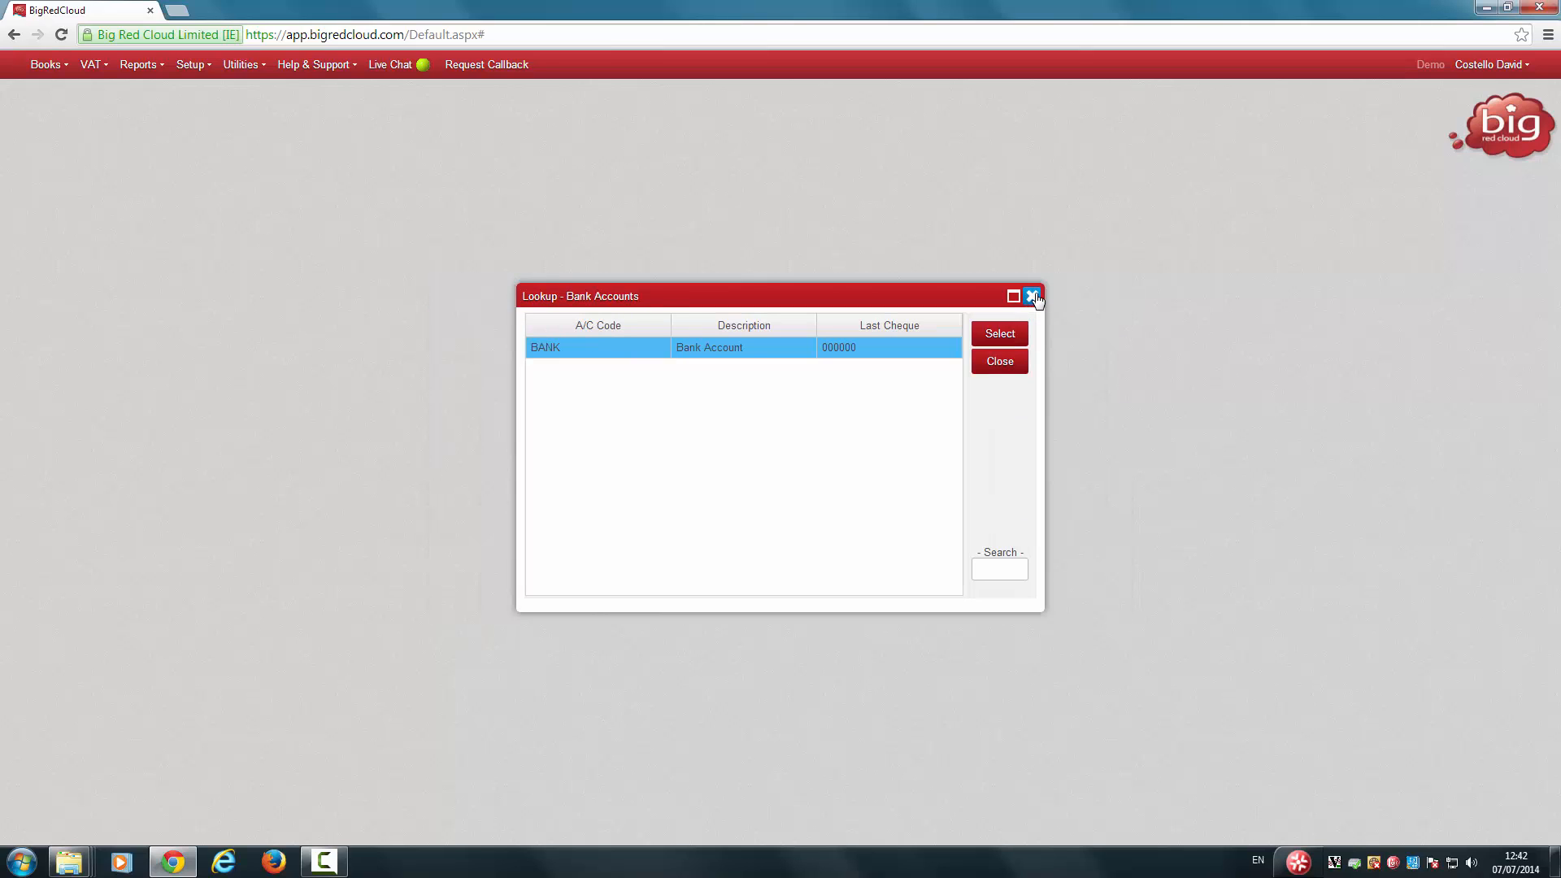
left_click(1034, 296)
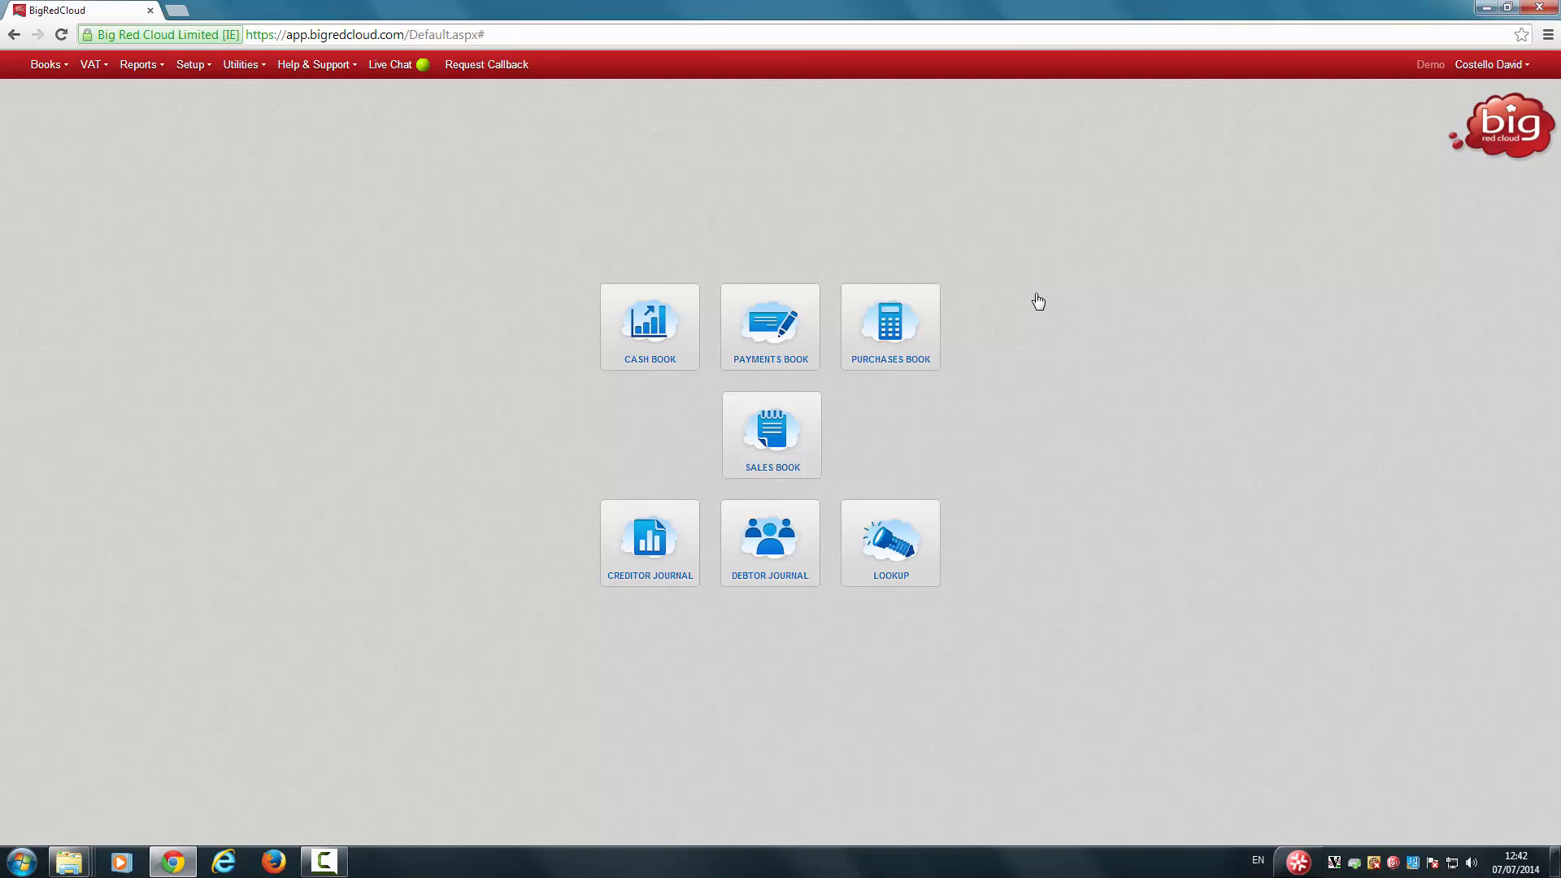
mouse_move(1036, 303)
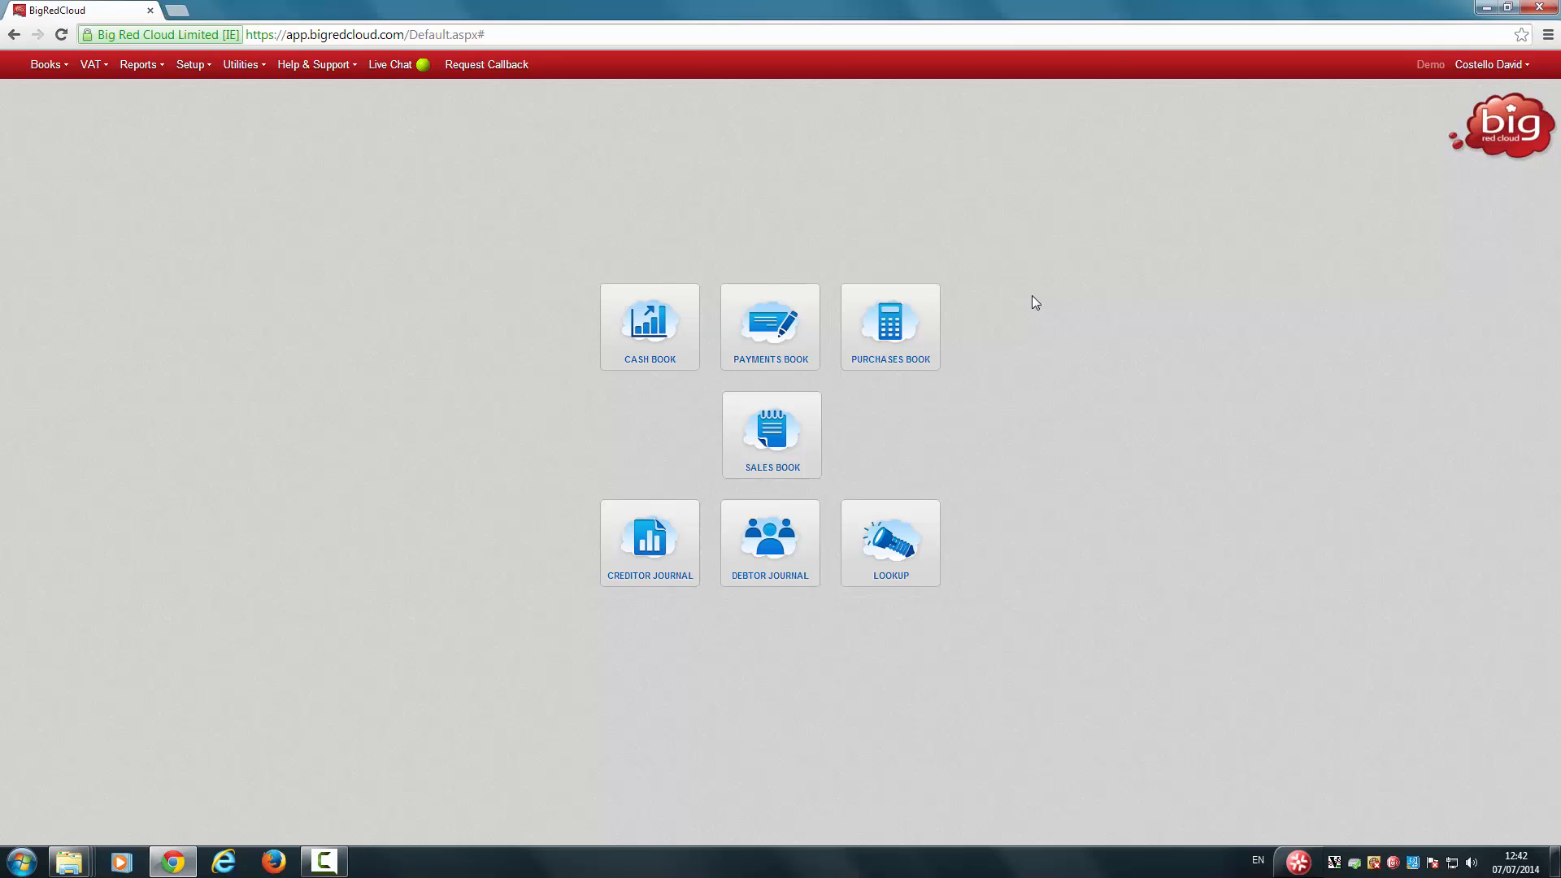
Enter the Payments Book for the BANK account and start a new payment entry
left_click(769, 325)
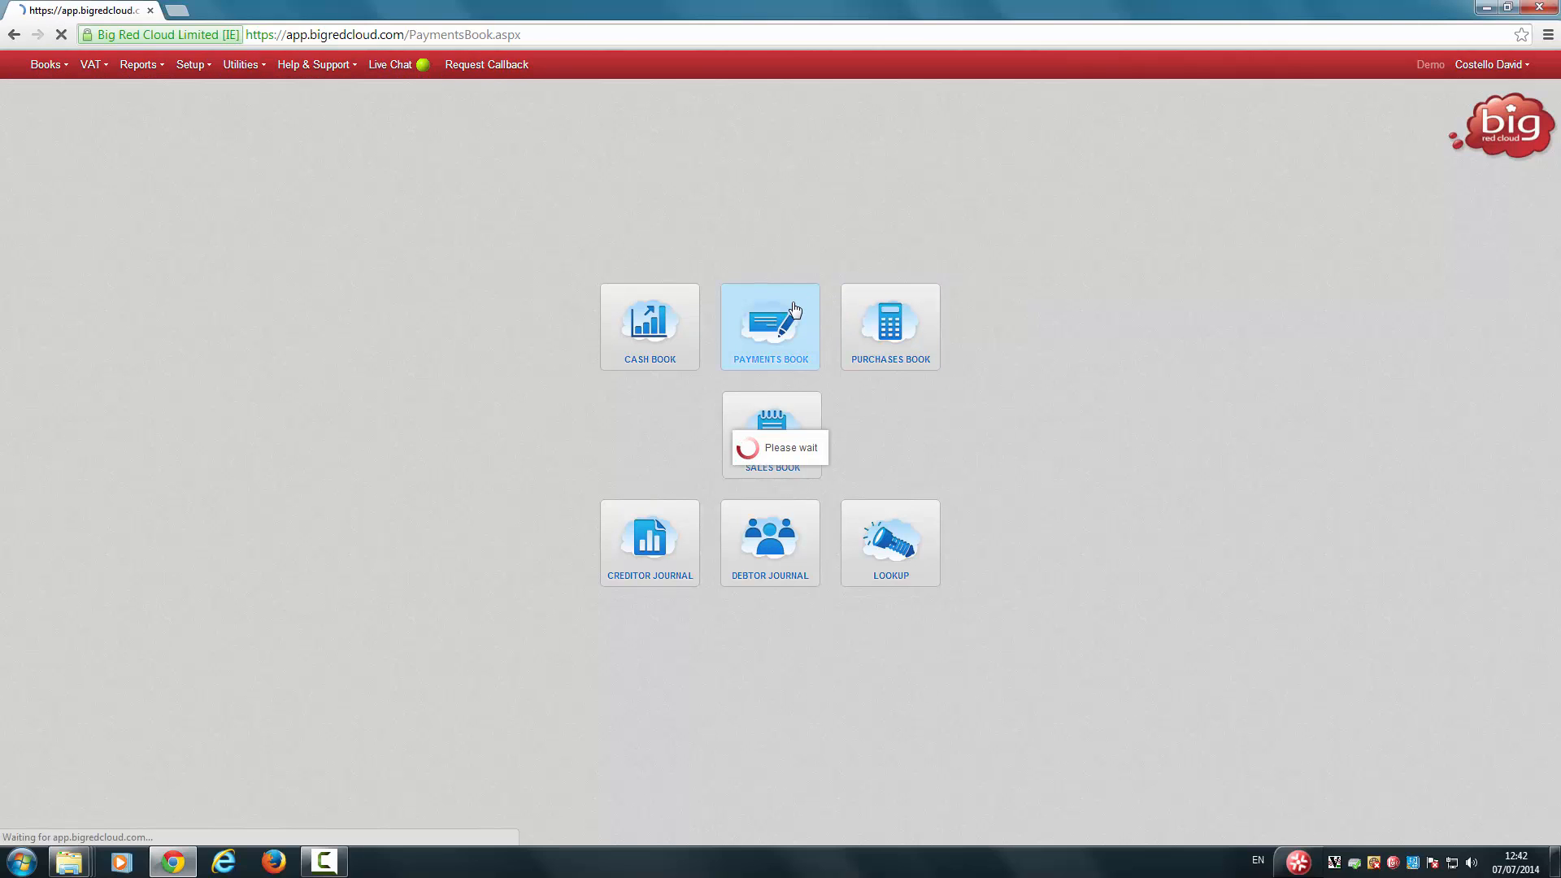
left_click(769, 325)
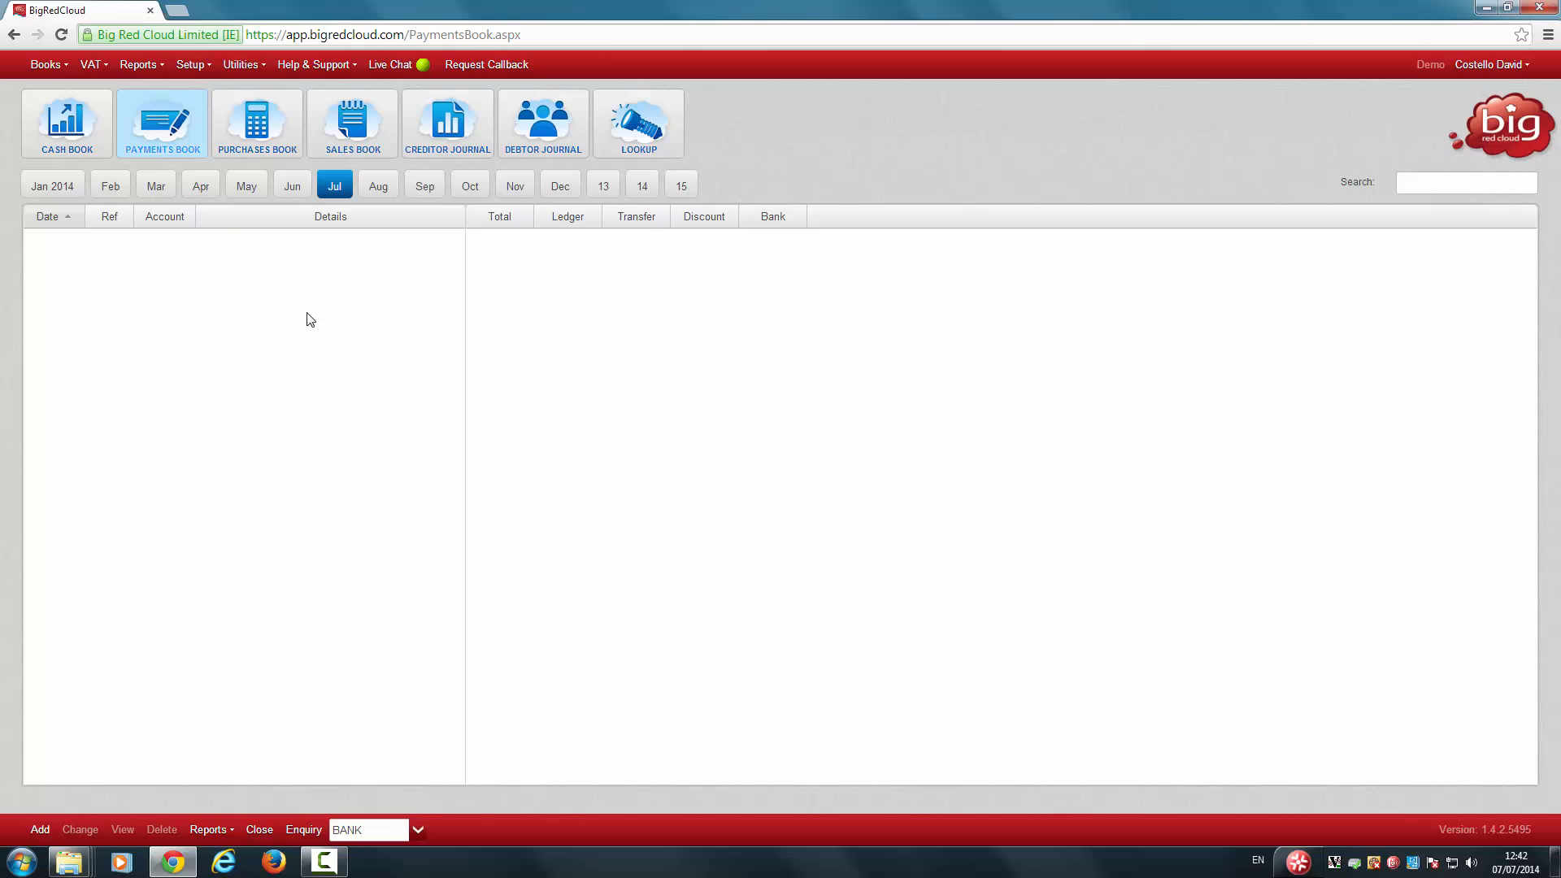
left_click(418, 830)
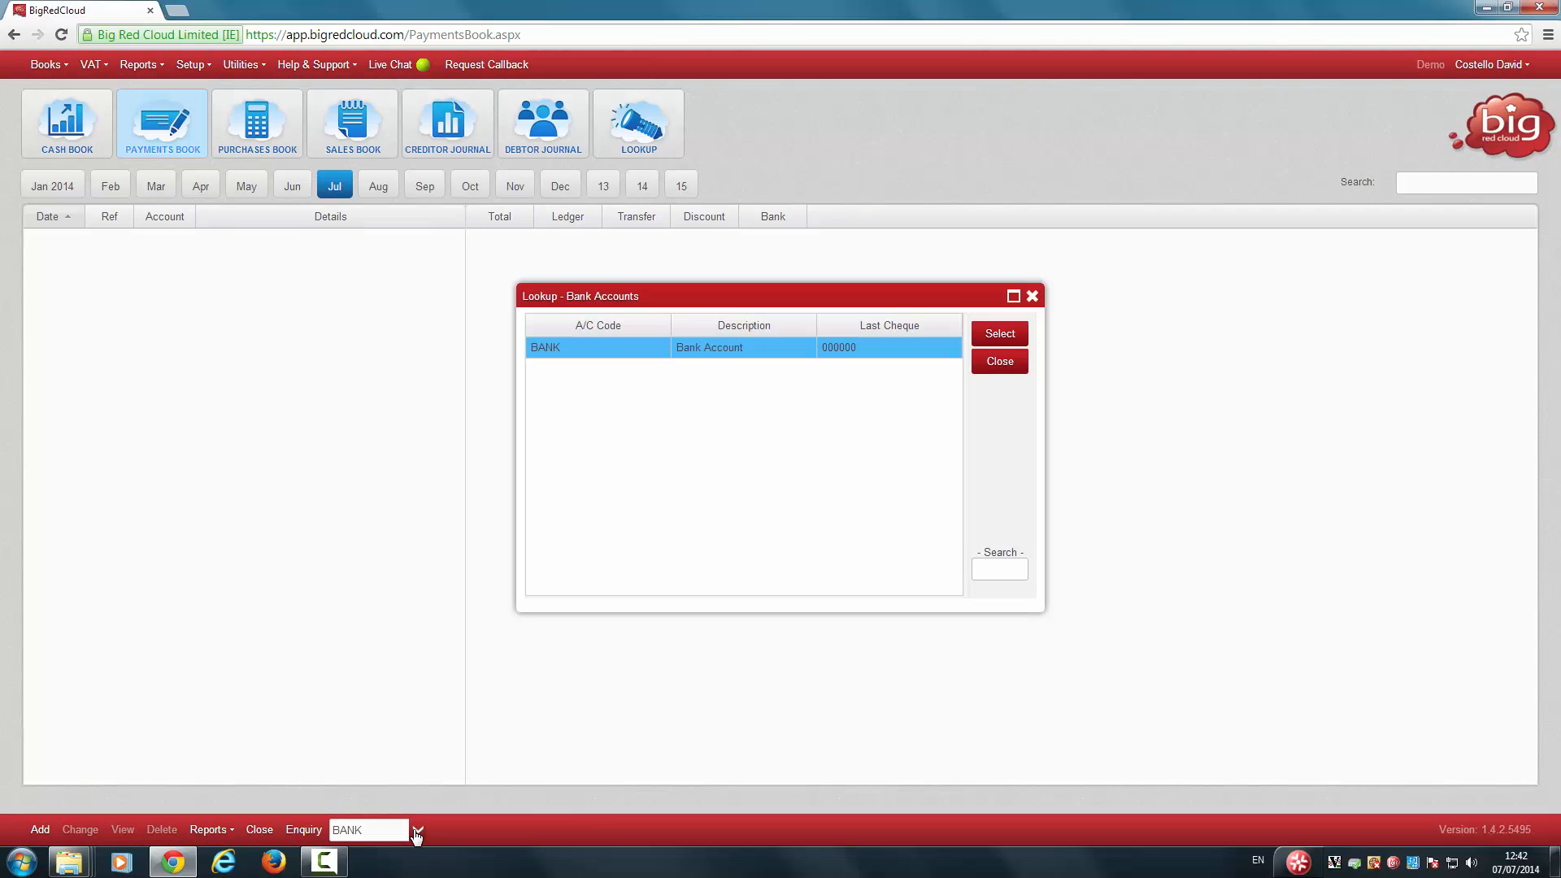
left_click(998, 333)
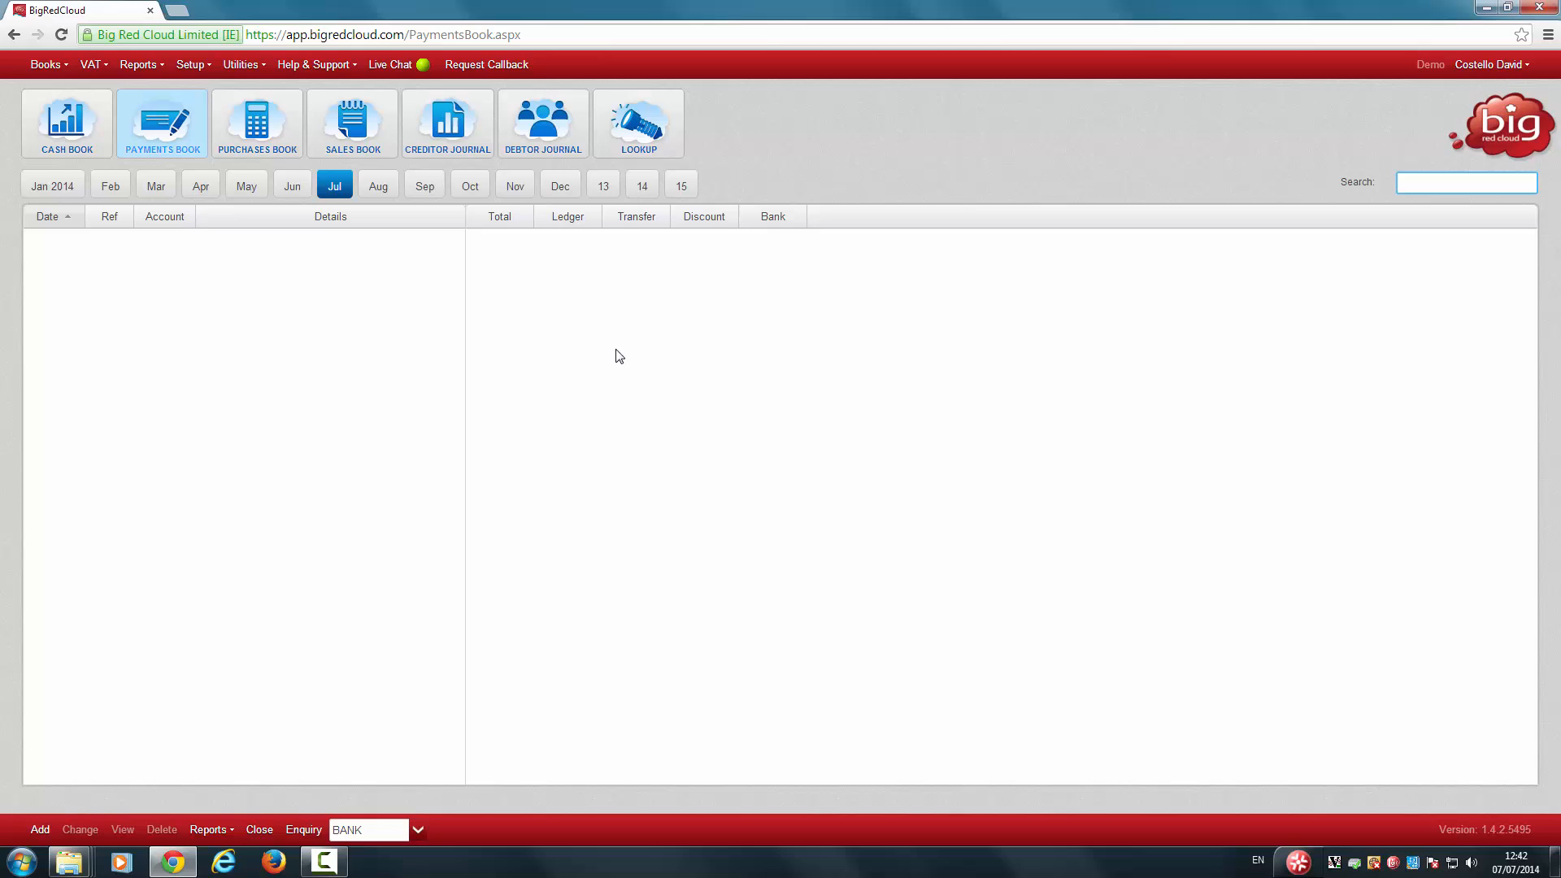
mouse_move(39, 803)
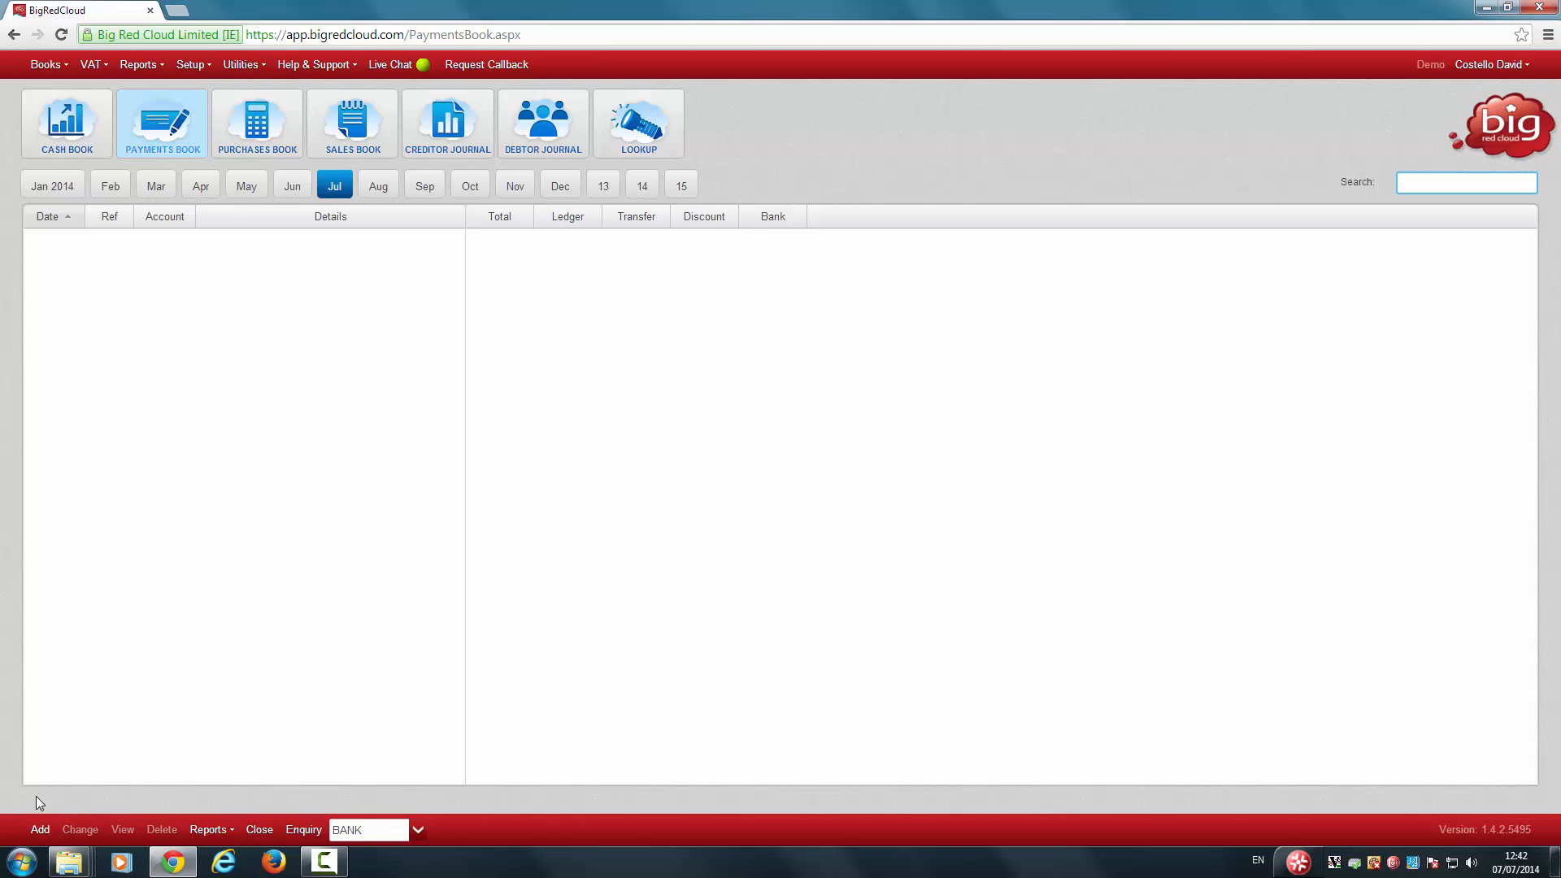
left_click(39, 829)
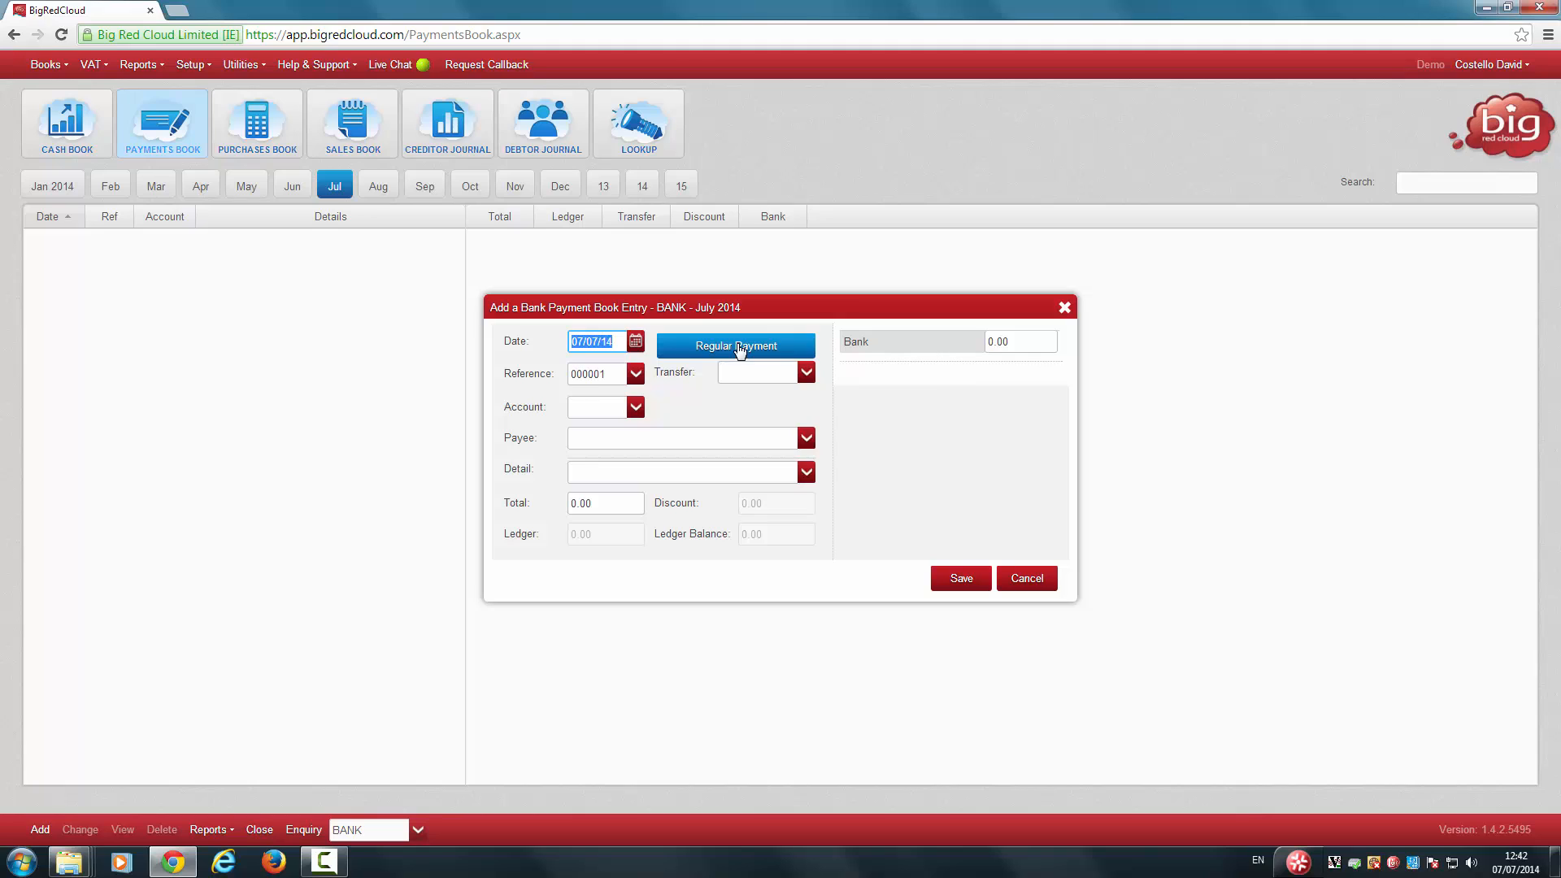
Fill the entry from the DD regular payment, change its total to 12 and save it
left_click(735, 345)
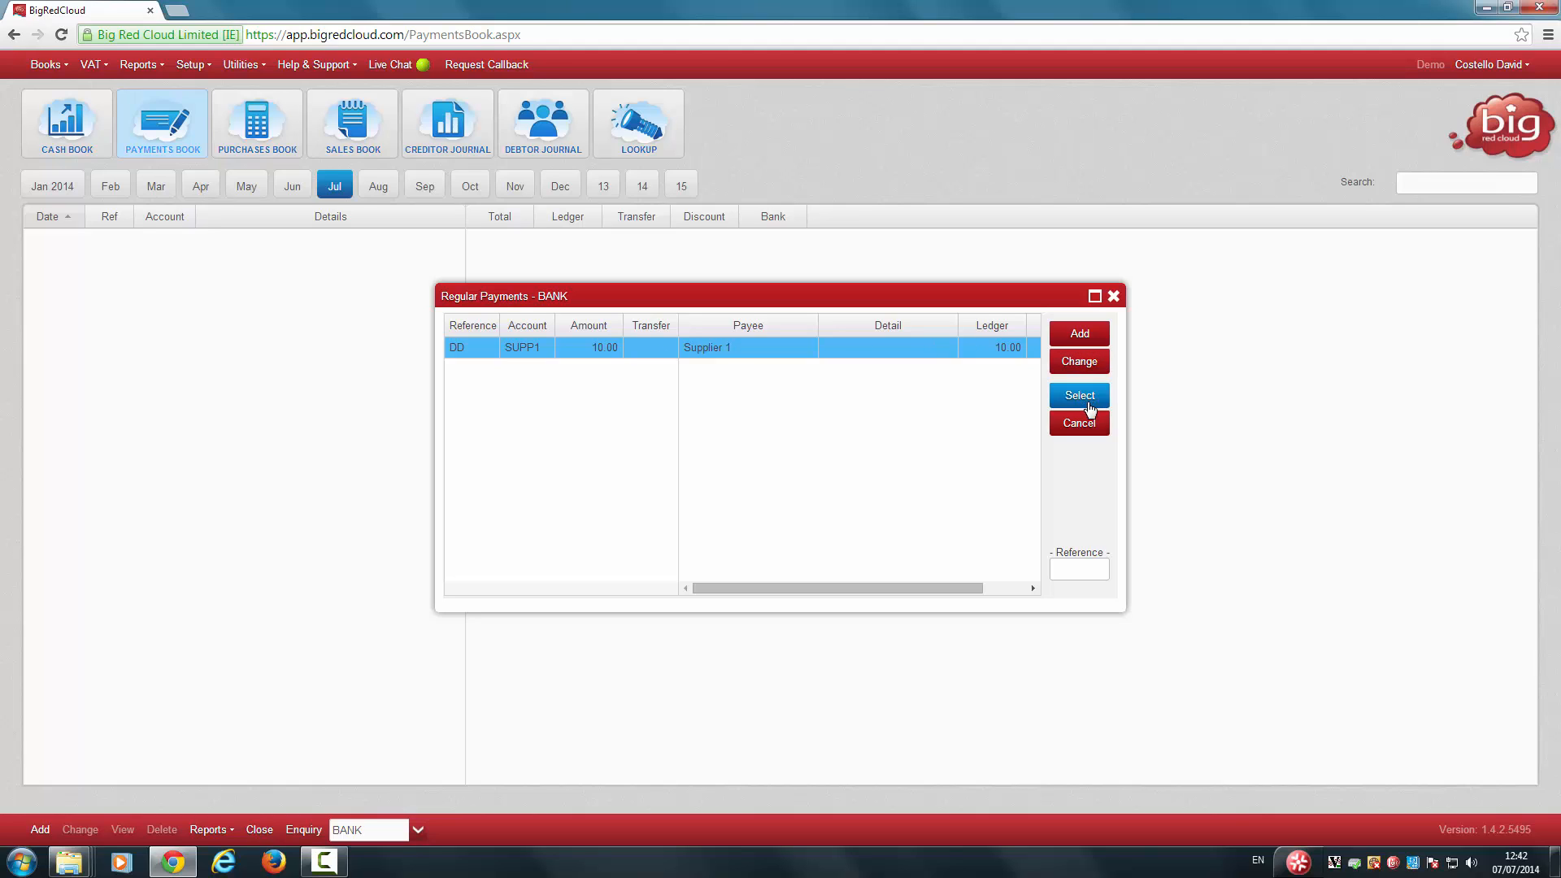
left_click(1078, 395)
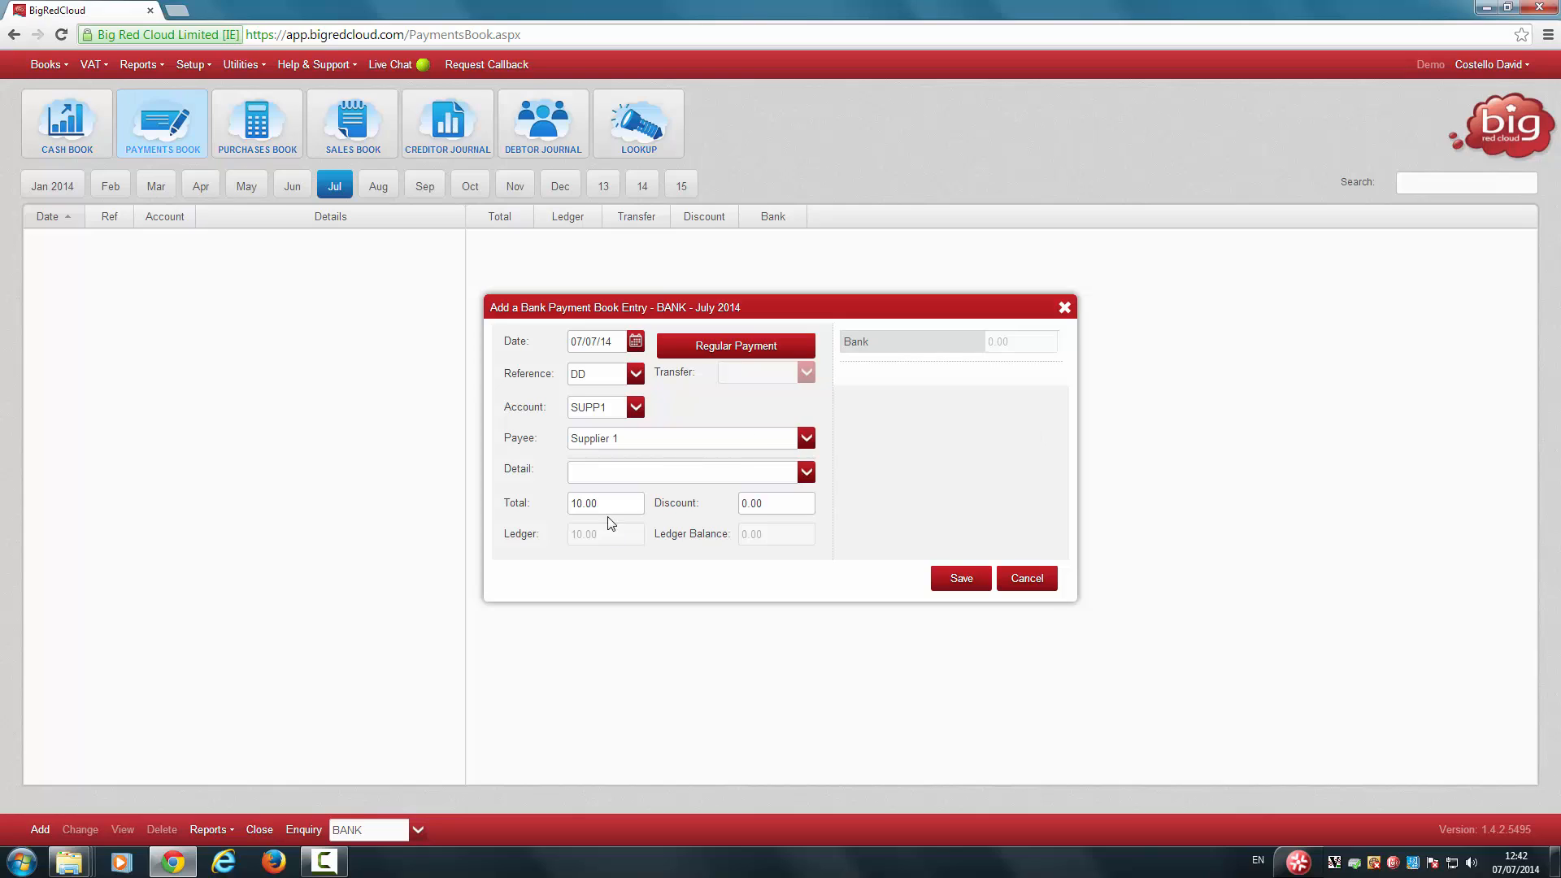
left_click(605, 503)
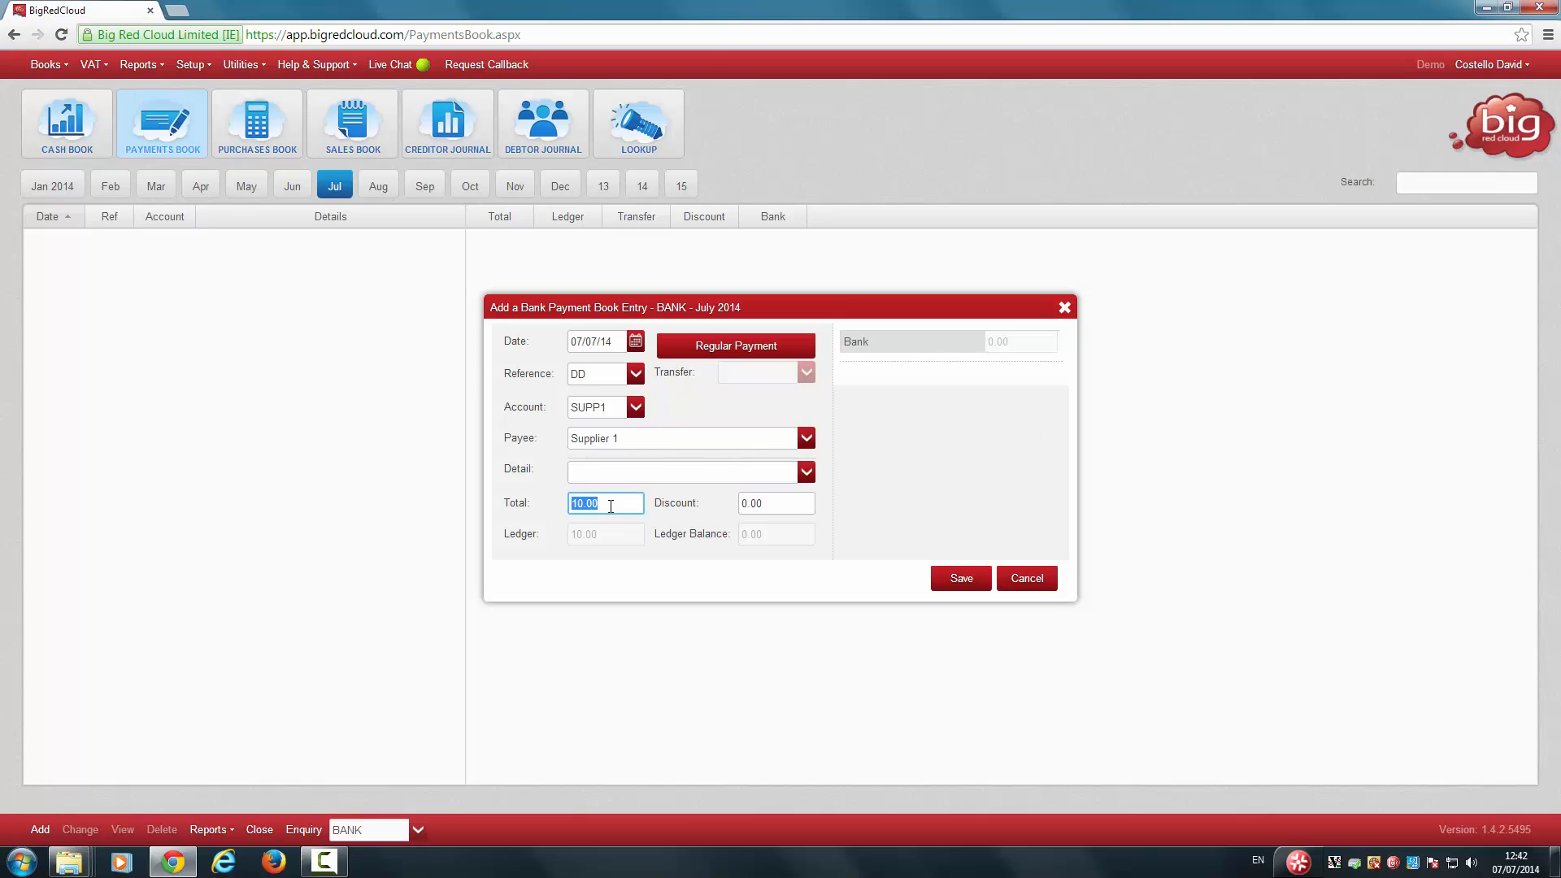
type("12")
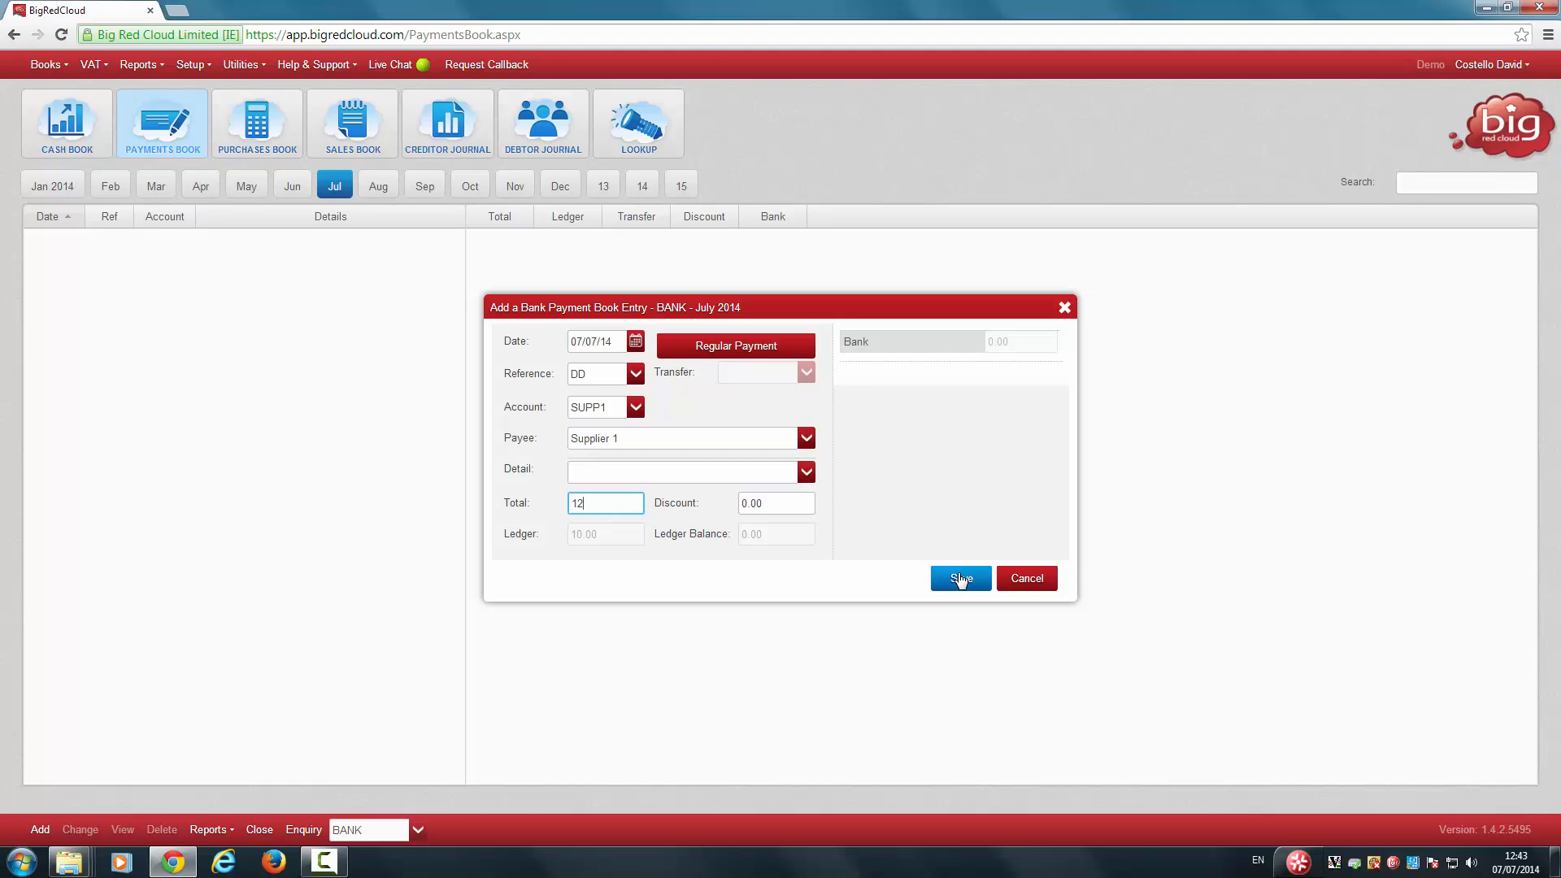
left_click(959, 579)
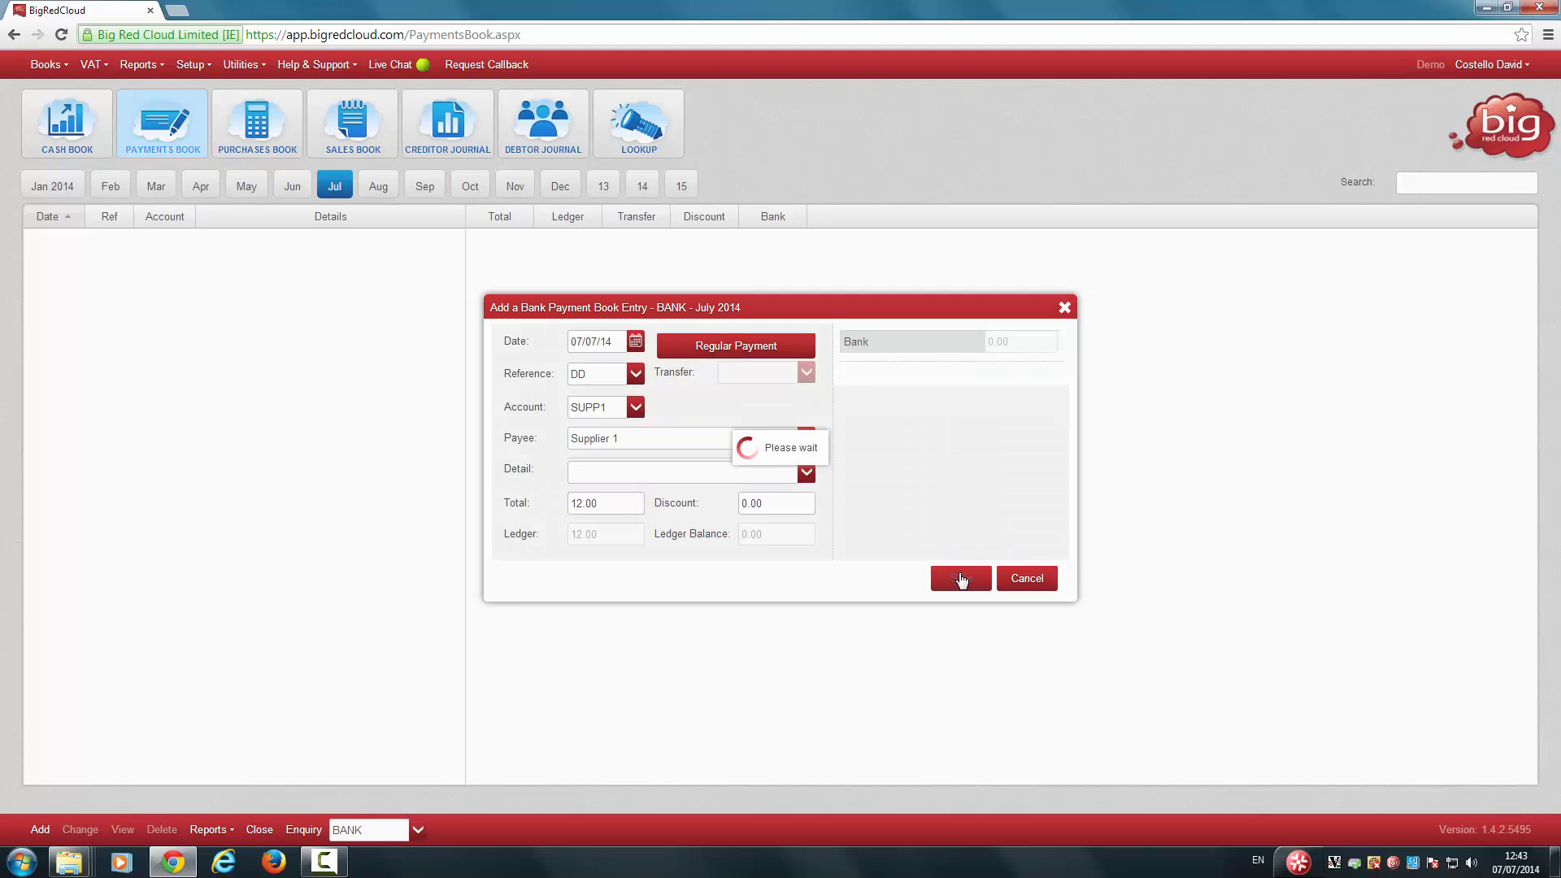
left_click(959, 578)
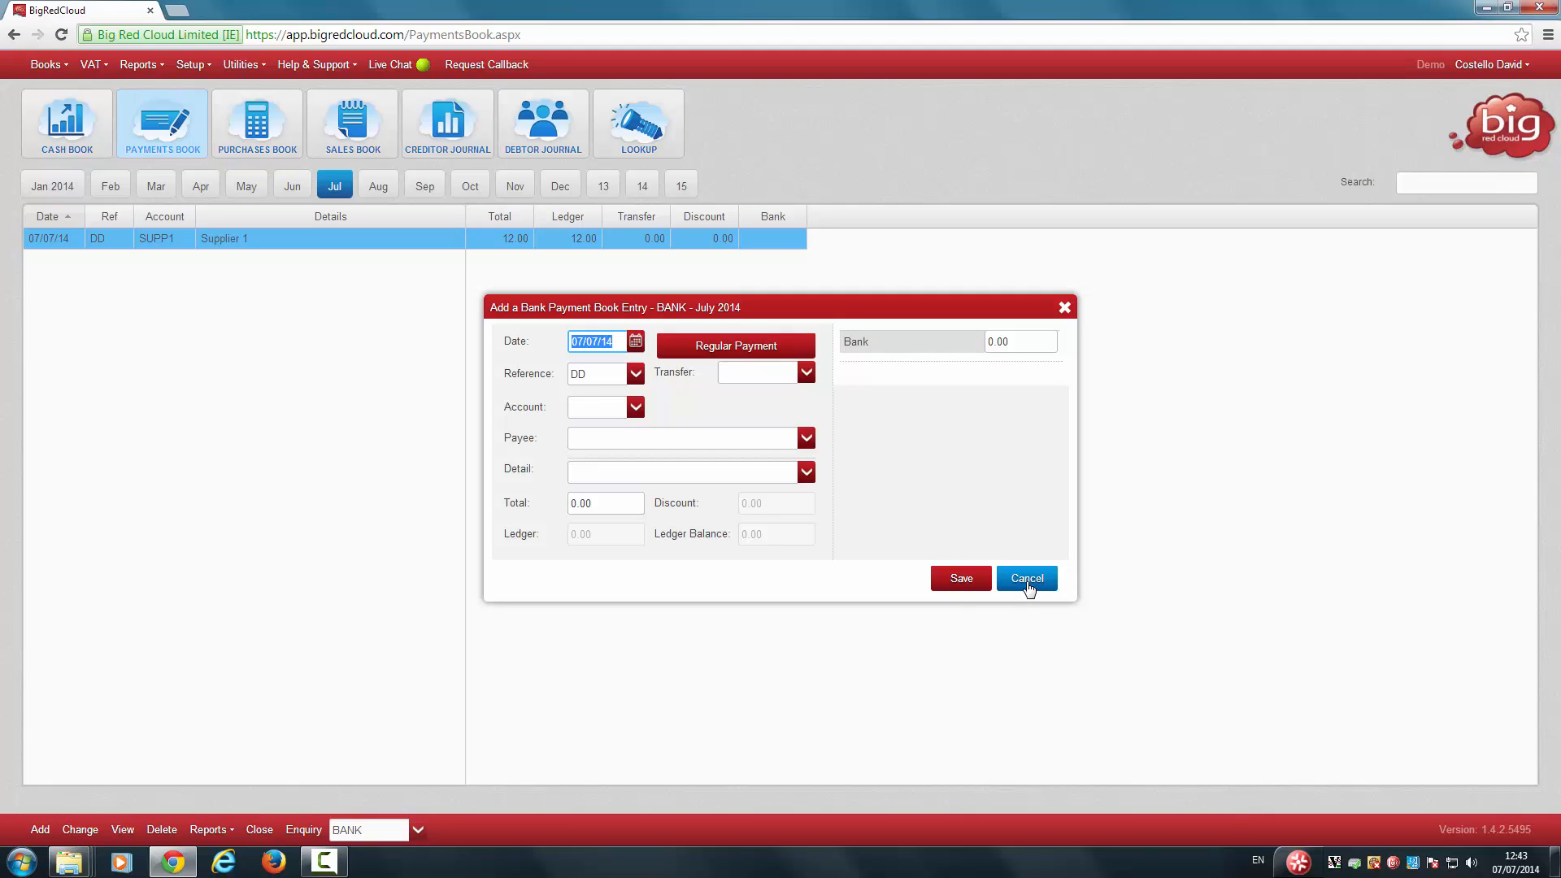
left_click(1026, 579)
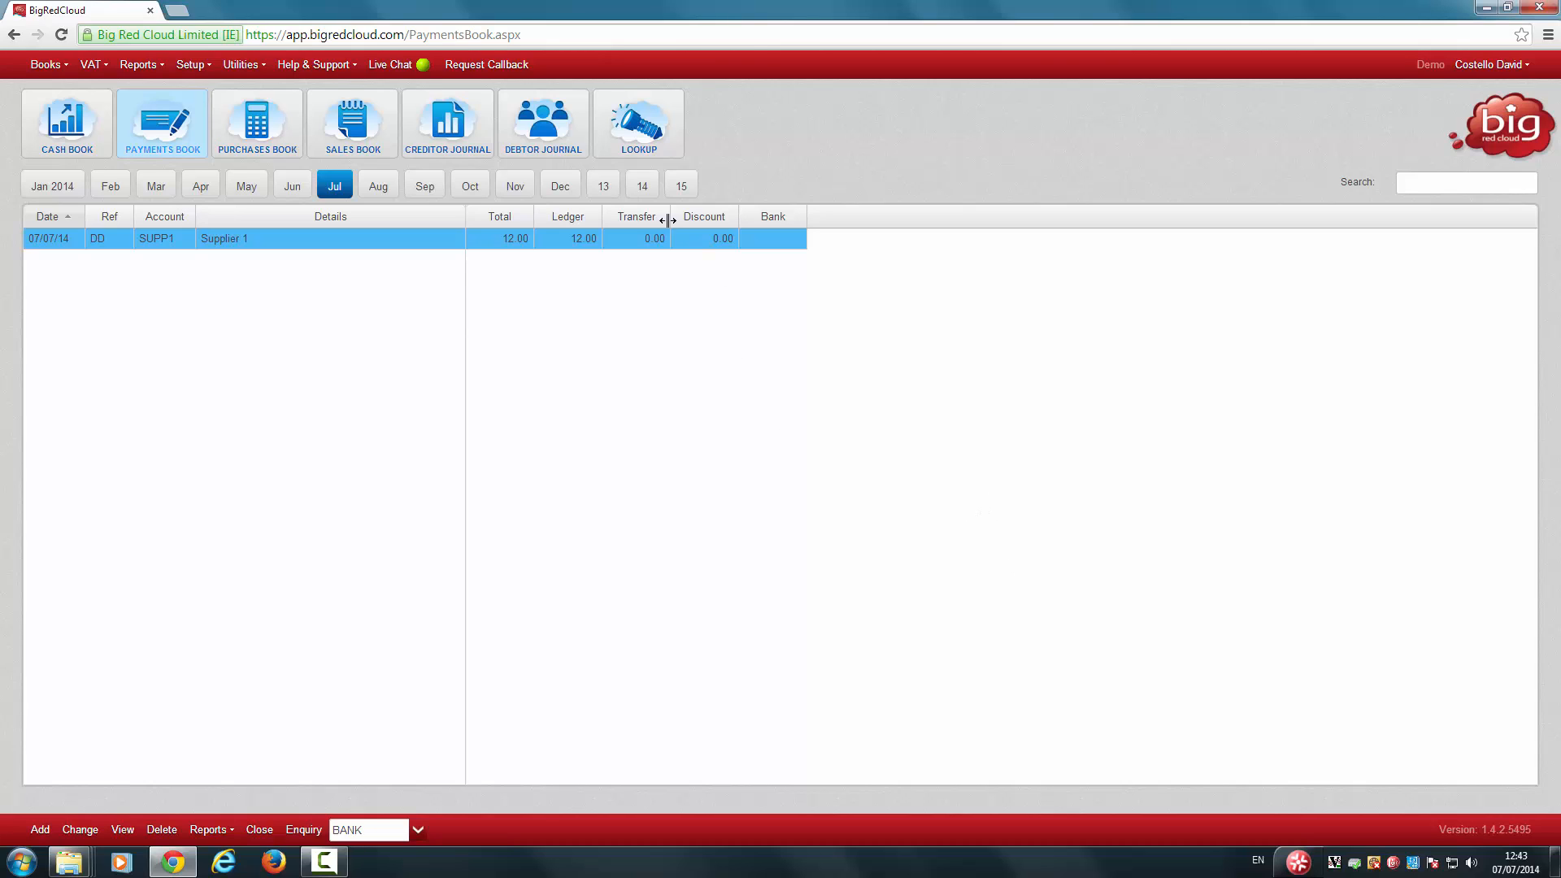
Return to BANK's regular payments and bring up the DD payment for changing
left_click(189, 64)
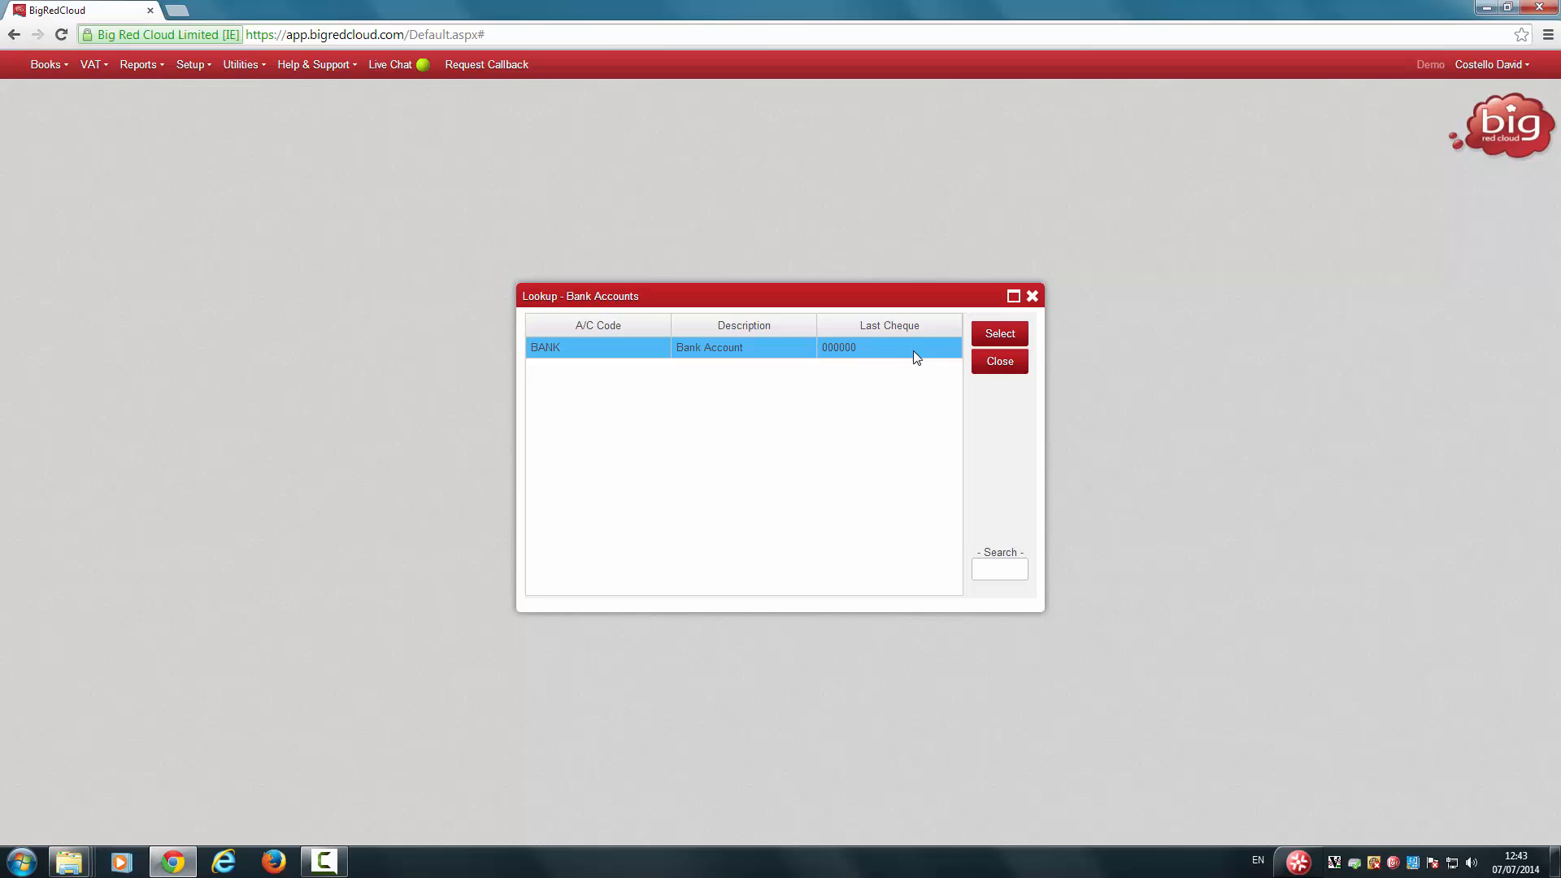
mouse_move(999, 333)
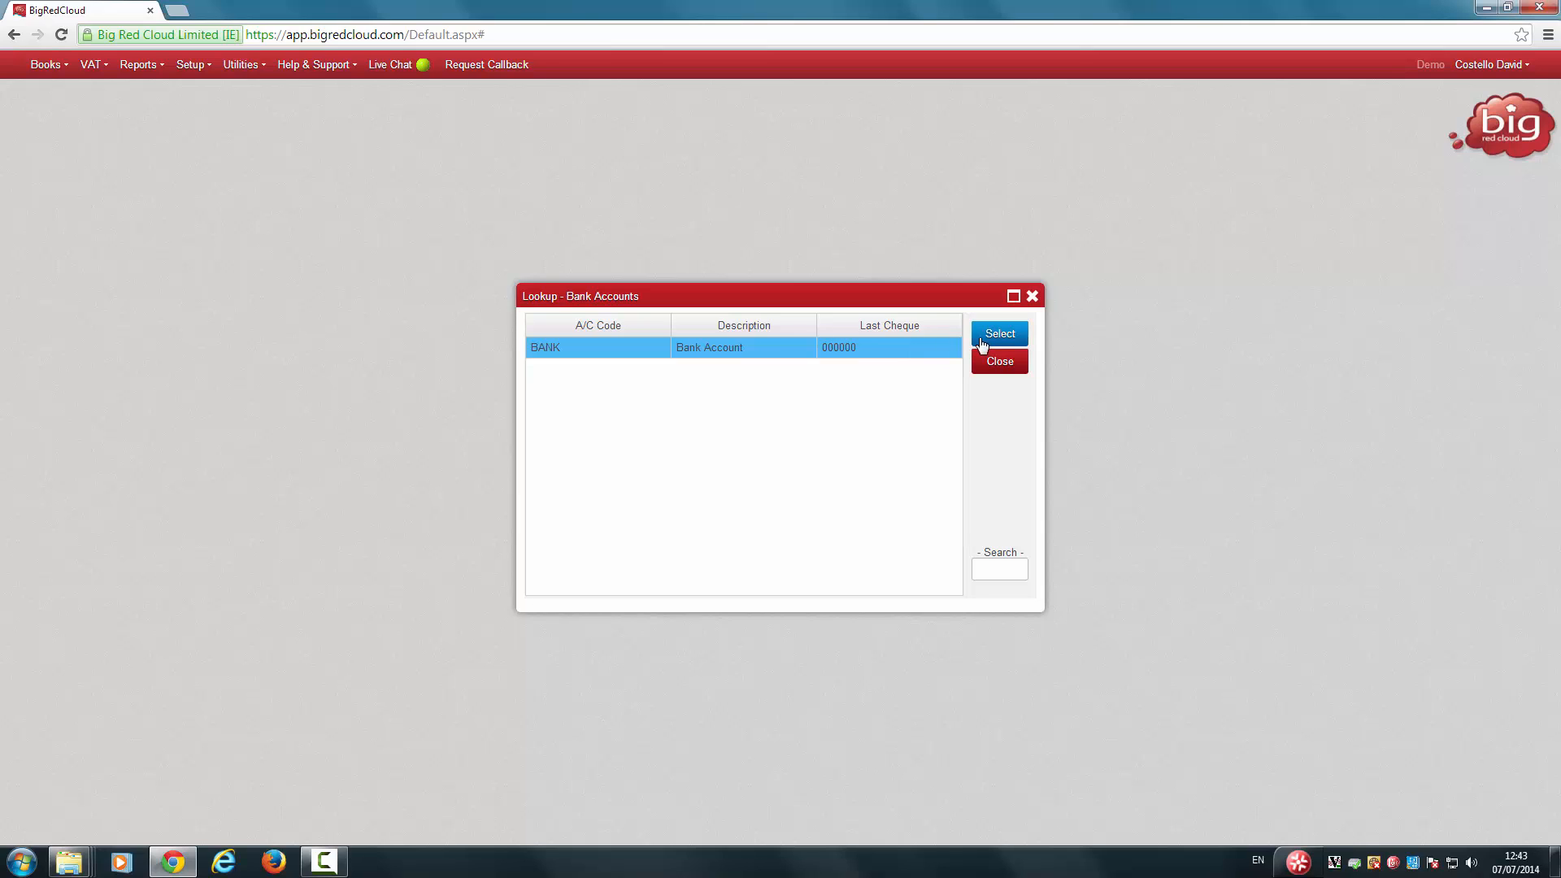
left_click(999, 333)
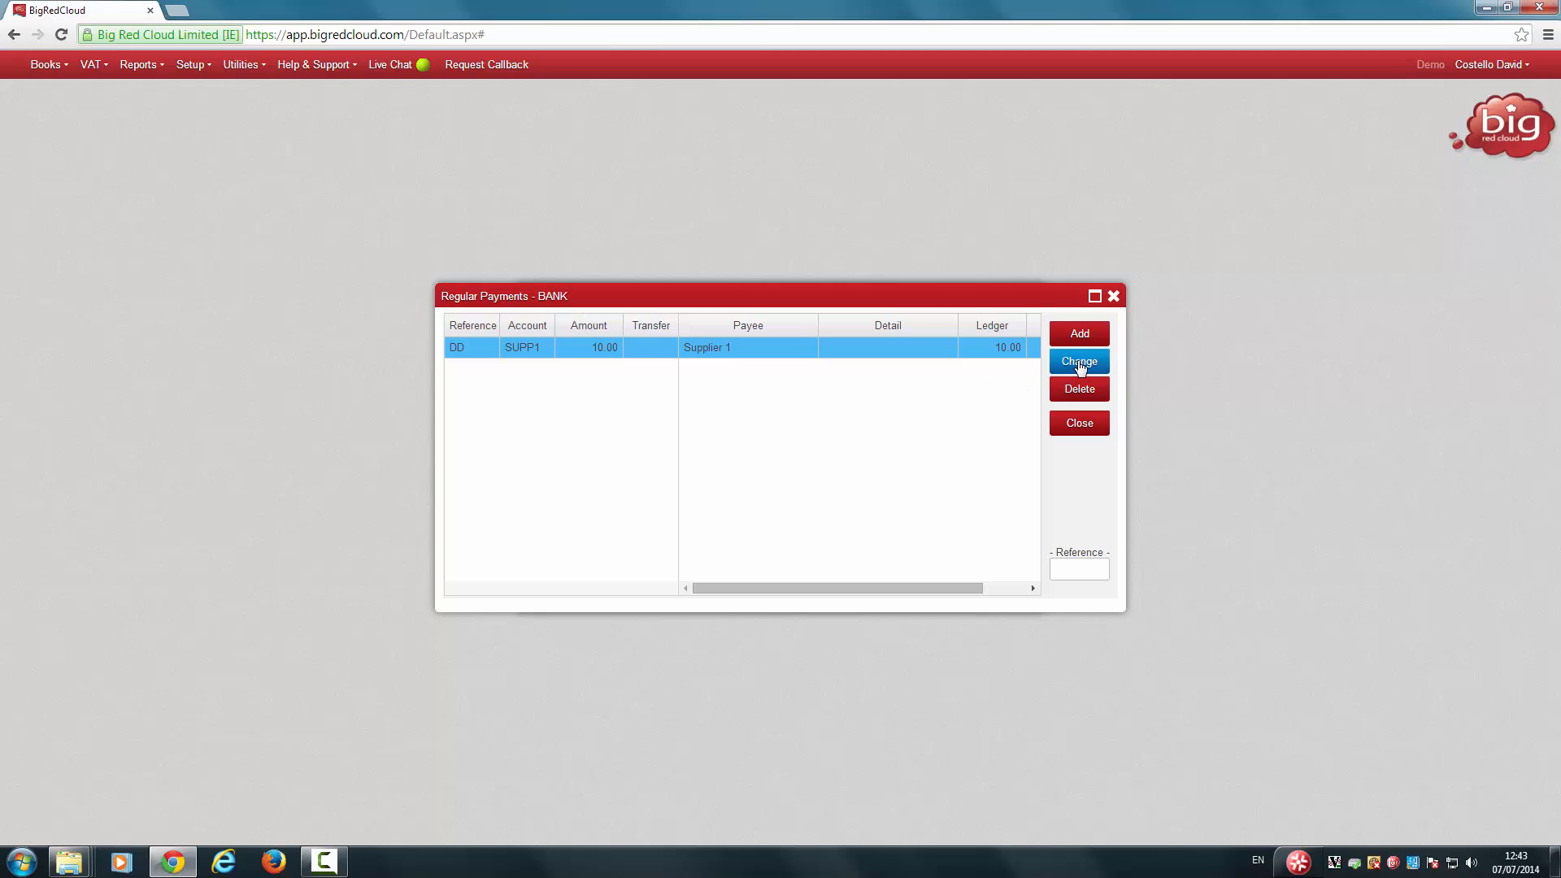
left_click(1078, 361)
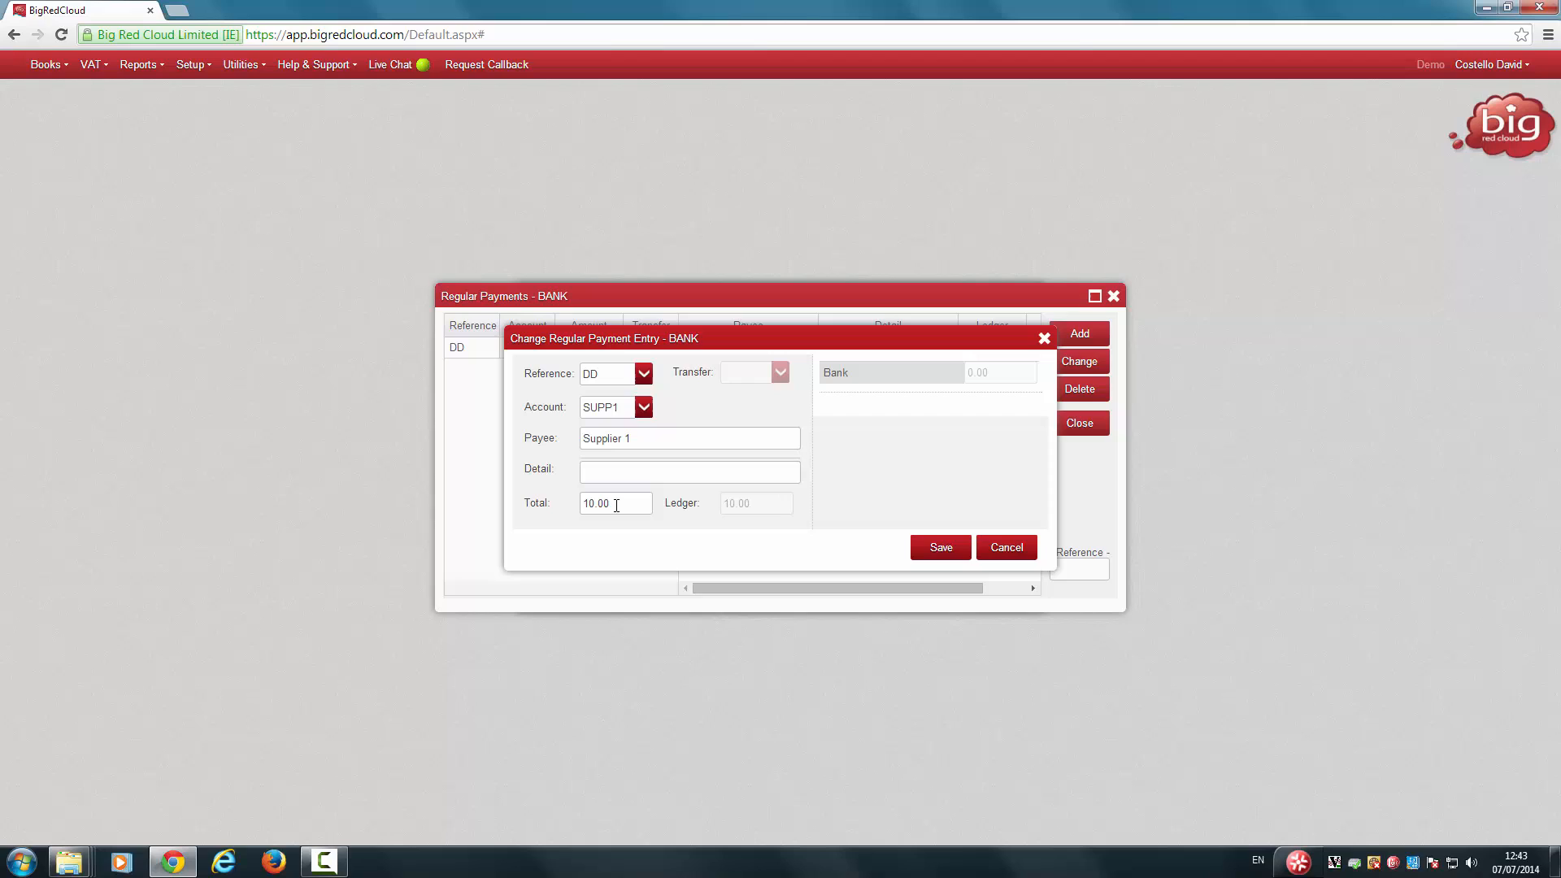
Replace the total with 15 and save the DD regular payment
triple_click(614, 503)
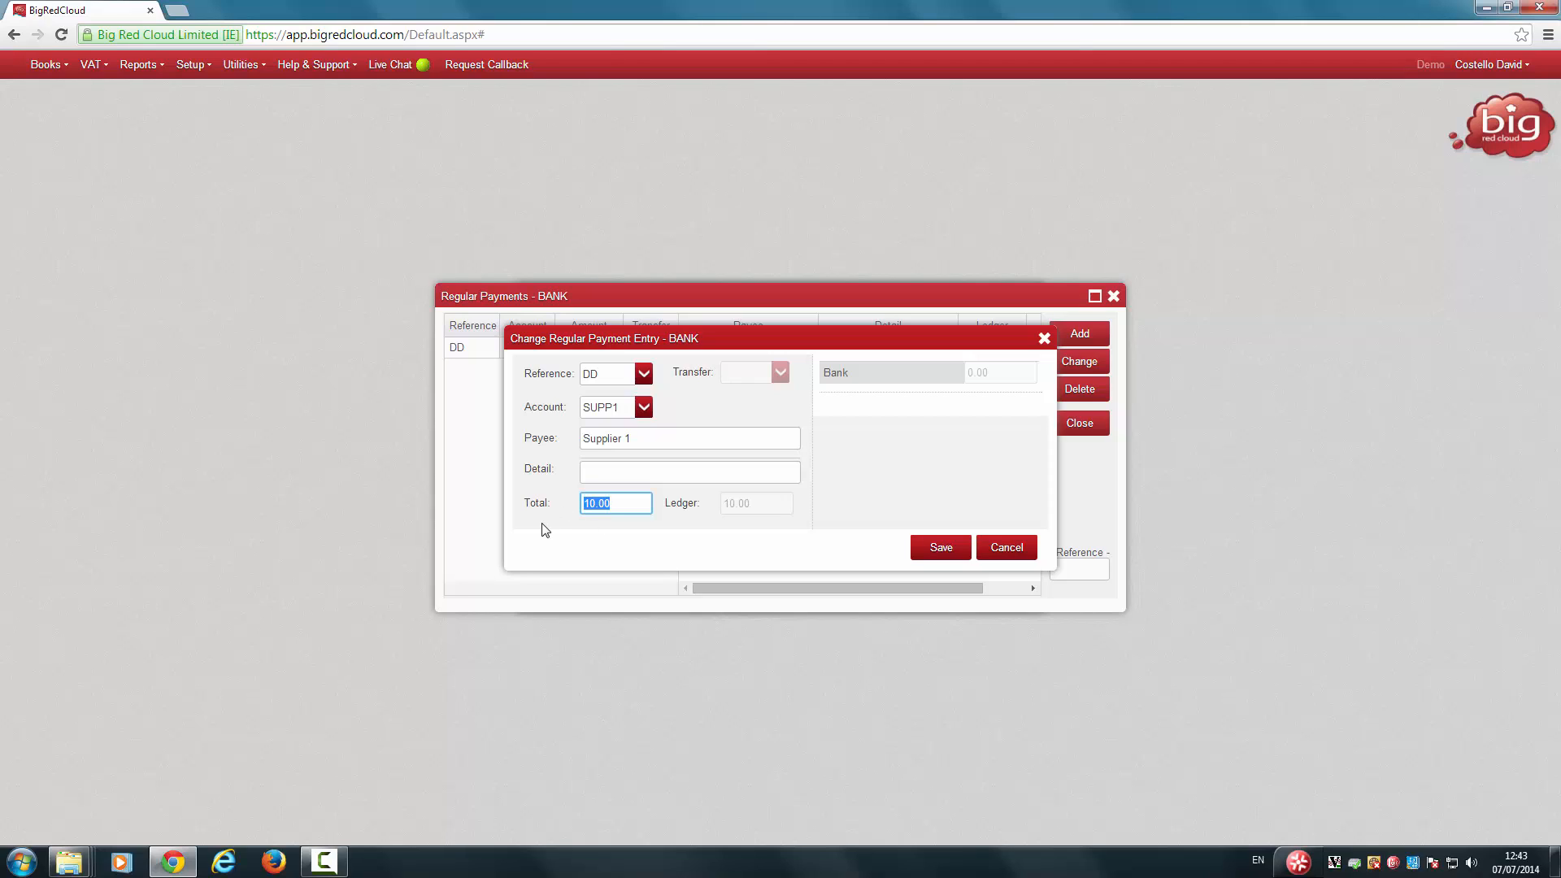
type("15")
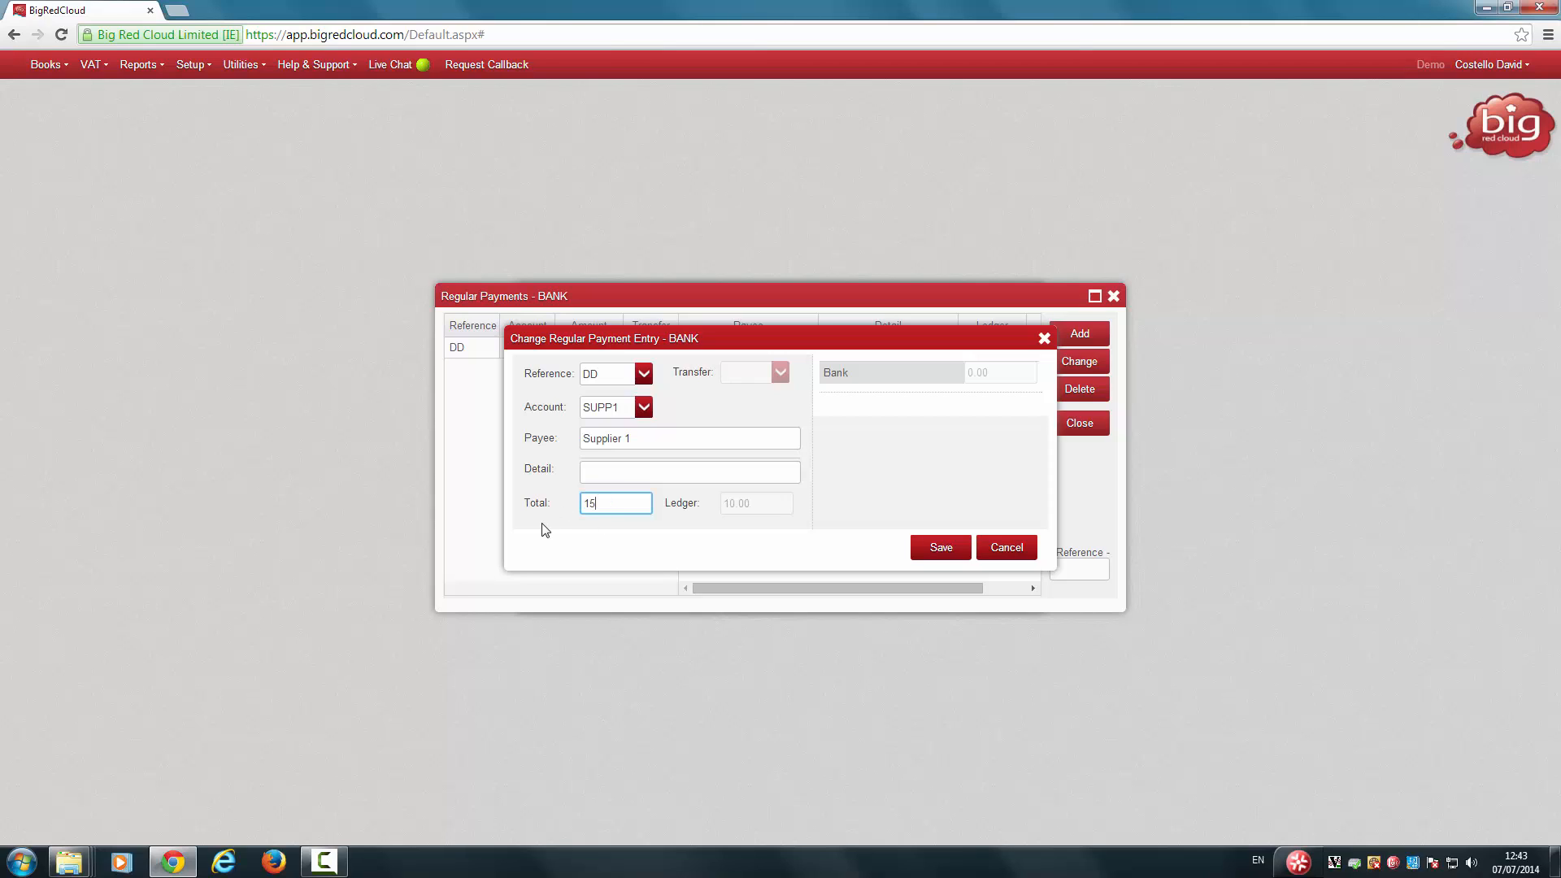
left_click(938, 548)
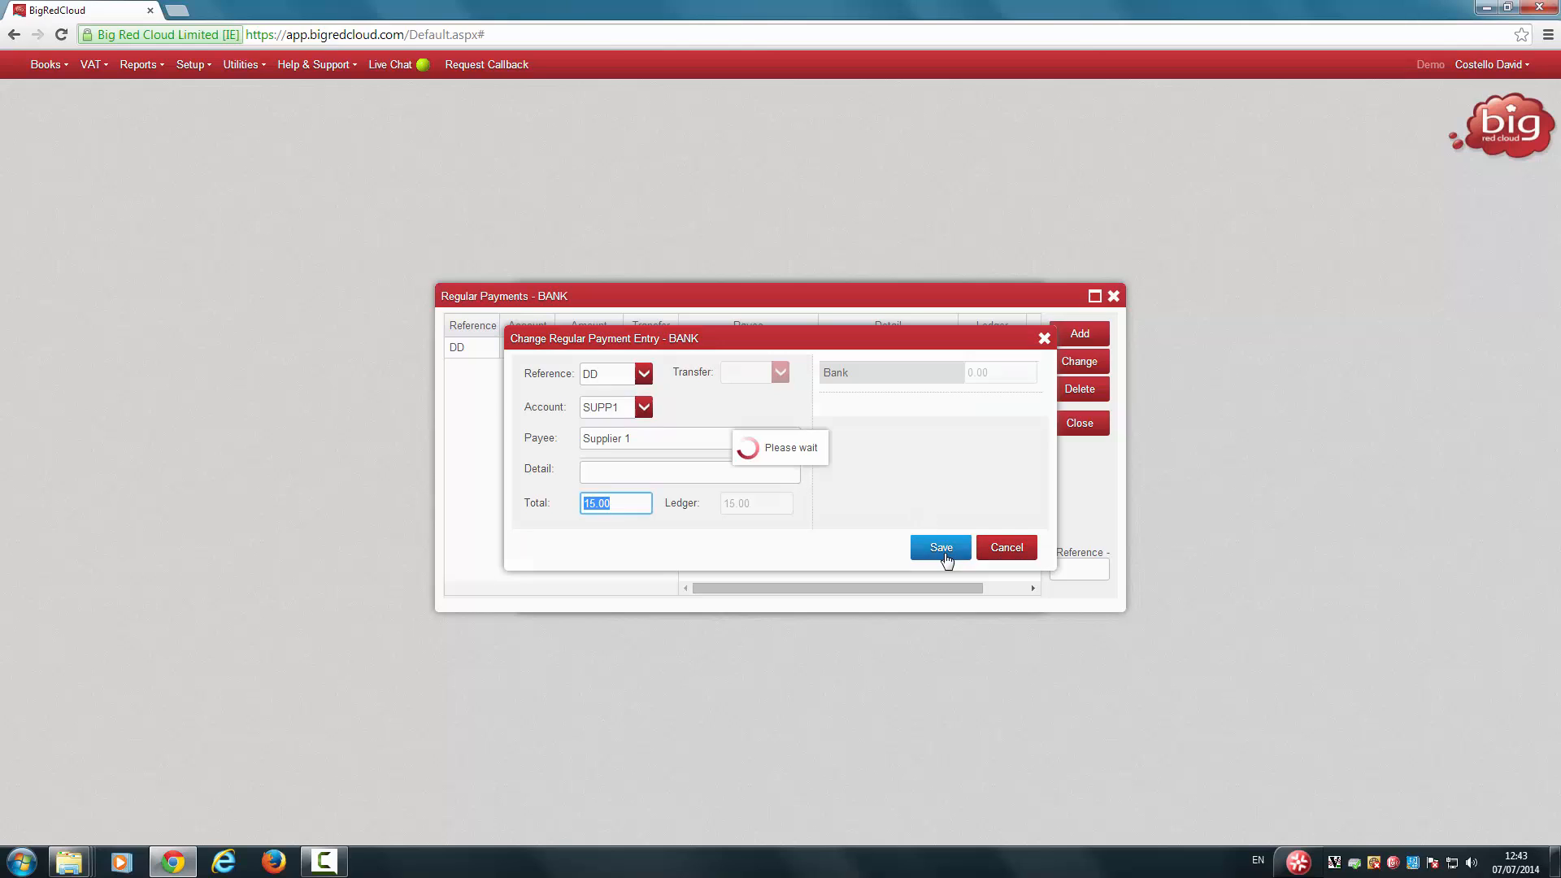
left_click(938, 548)
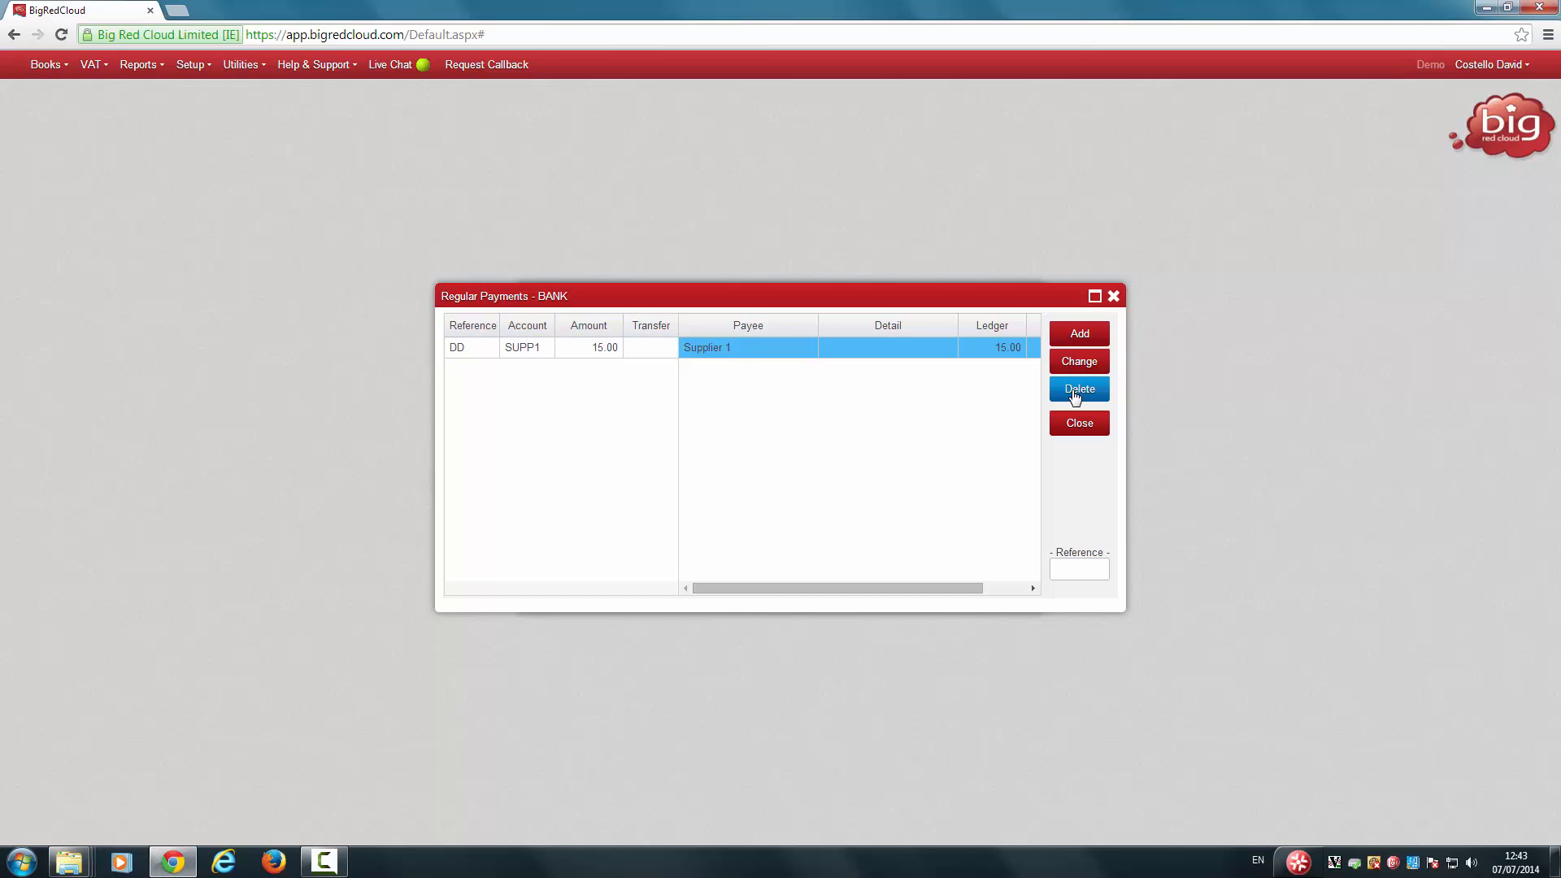
Delete the DD regular payment and confirm with Yes, emptying the BANK list
left_click(1078, 389)
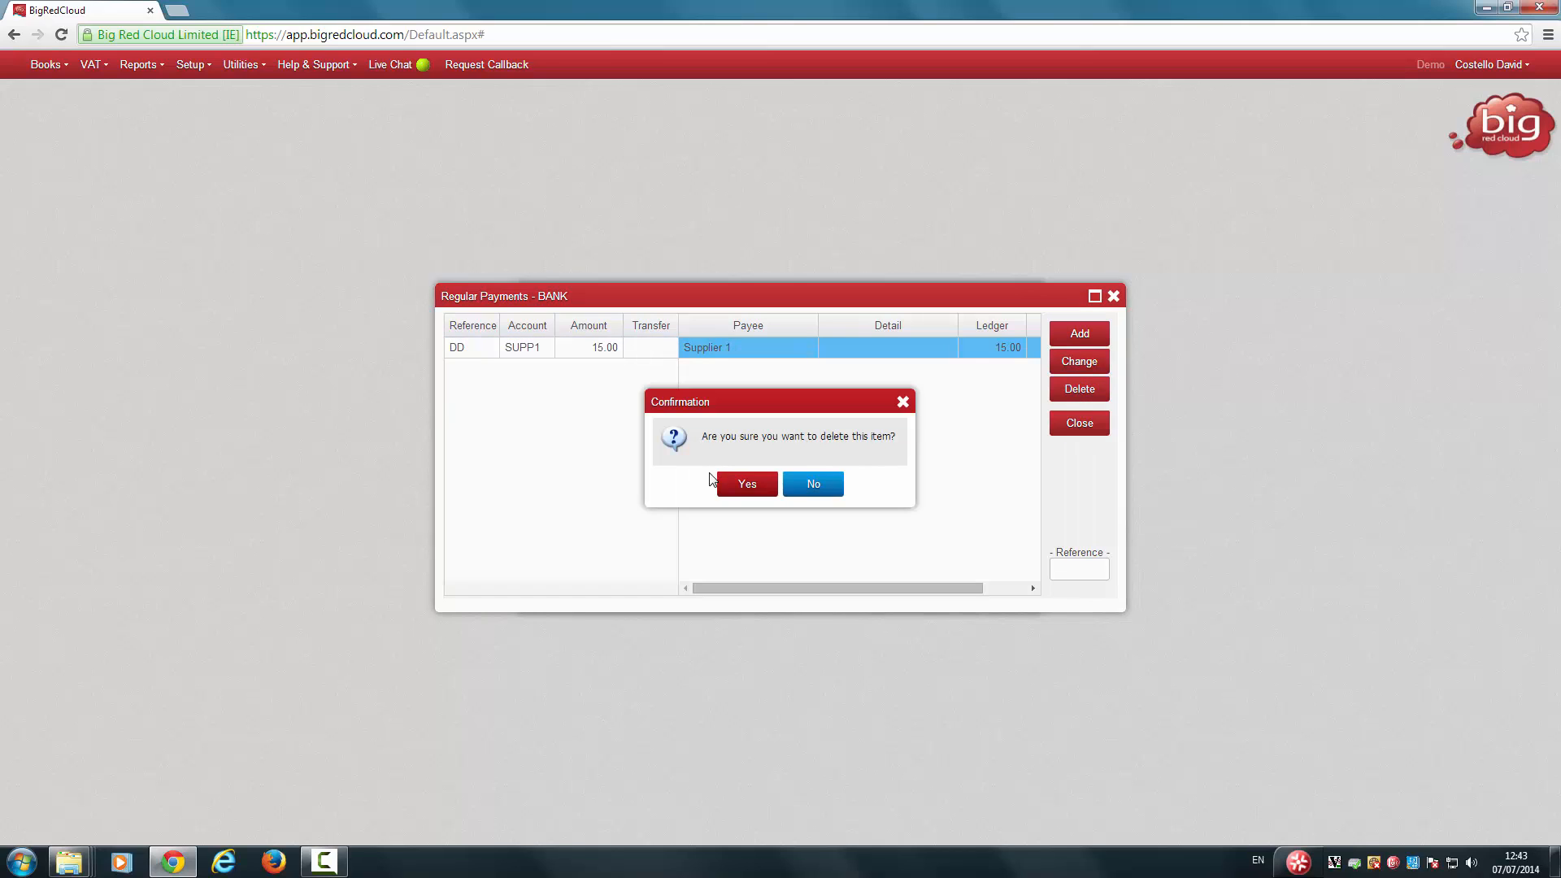
left_click(747, 485)
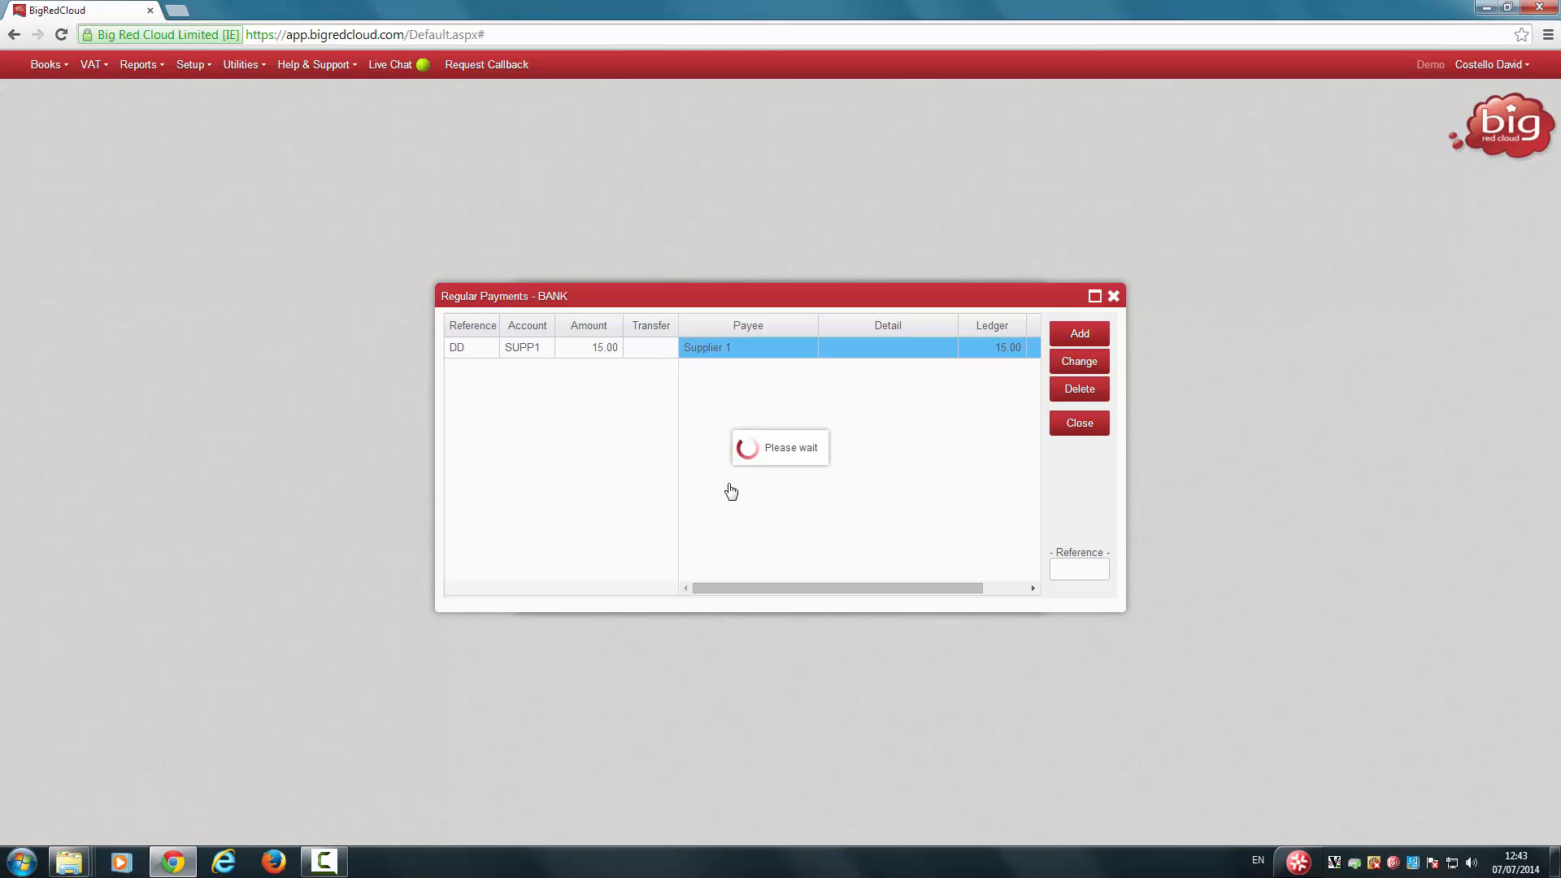
left_click(1078, 389)
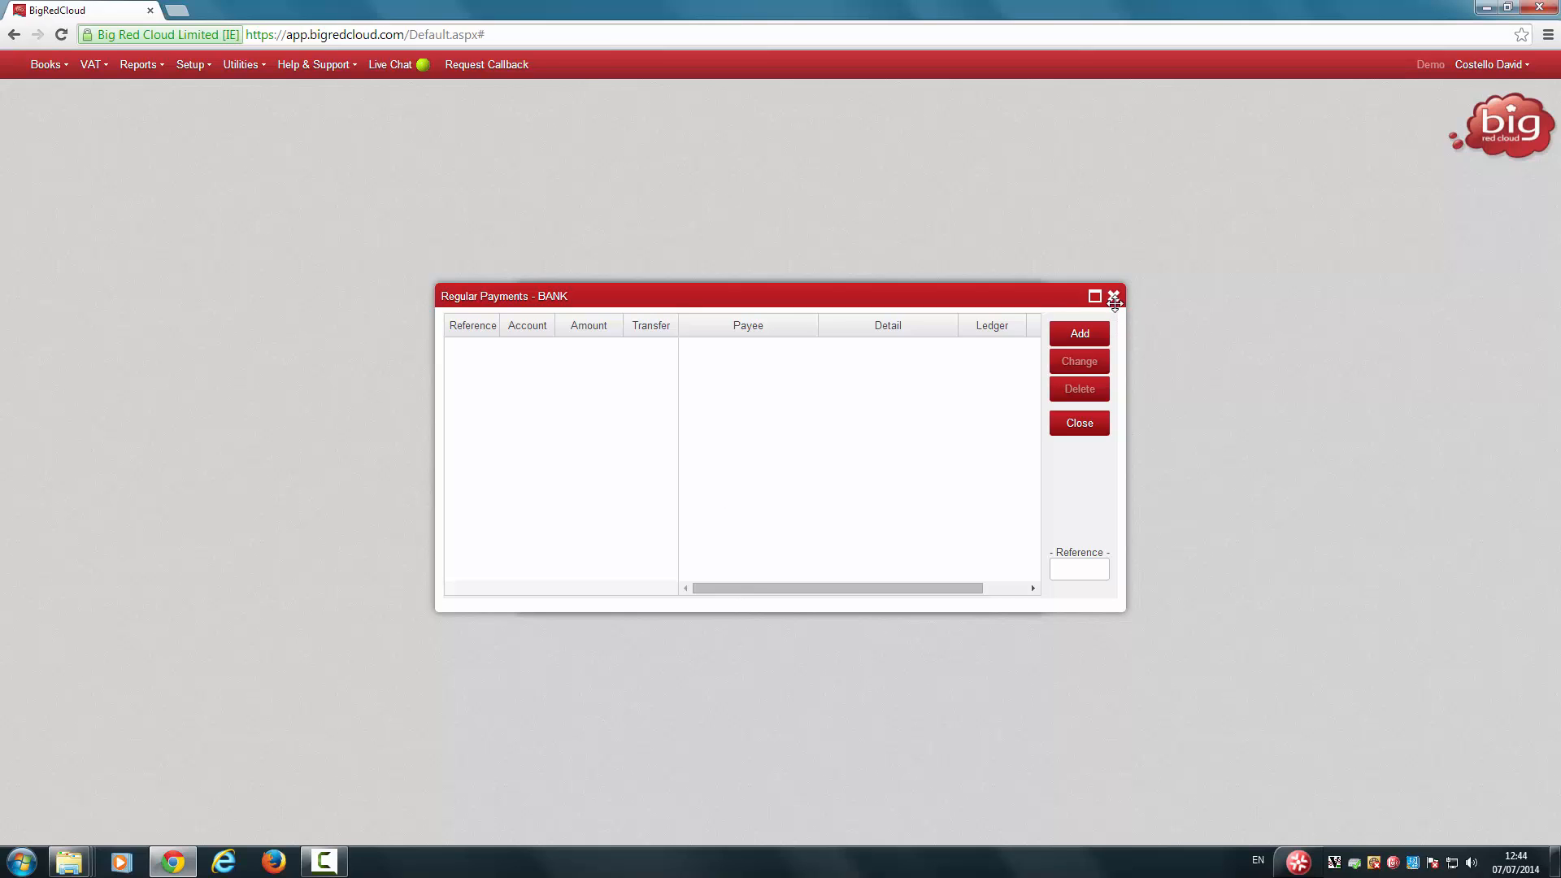
Close Regular Payments, reopen the July Payments Book and add a blank bank payment entry
left_click(1112, 296)
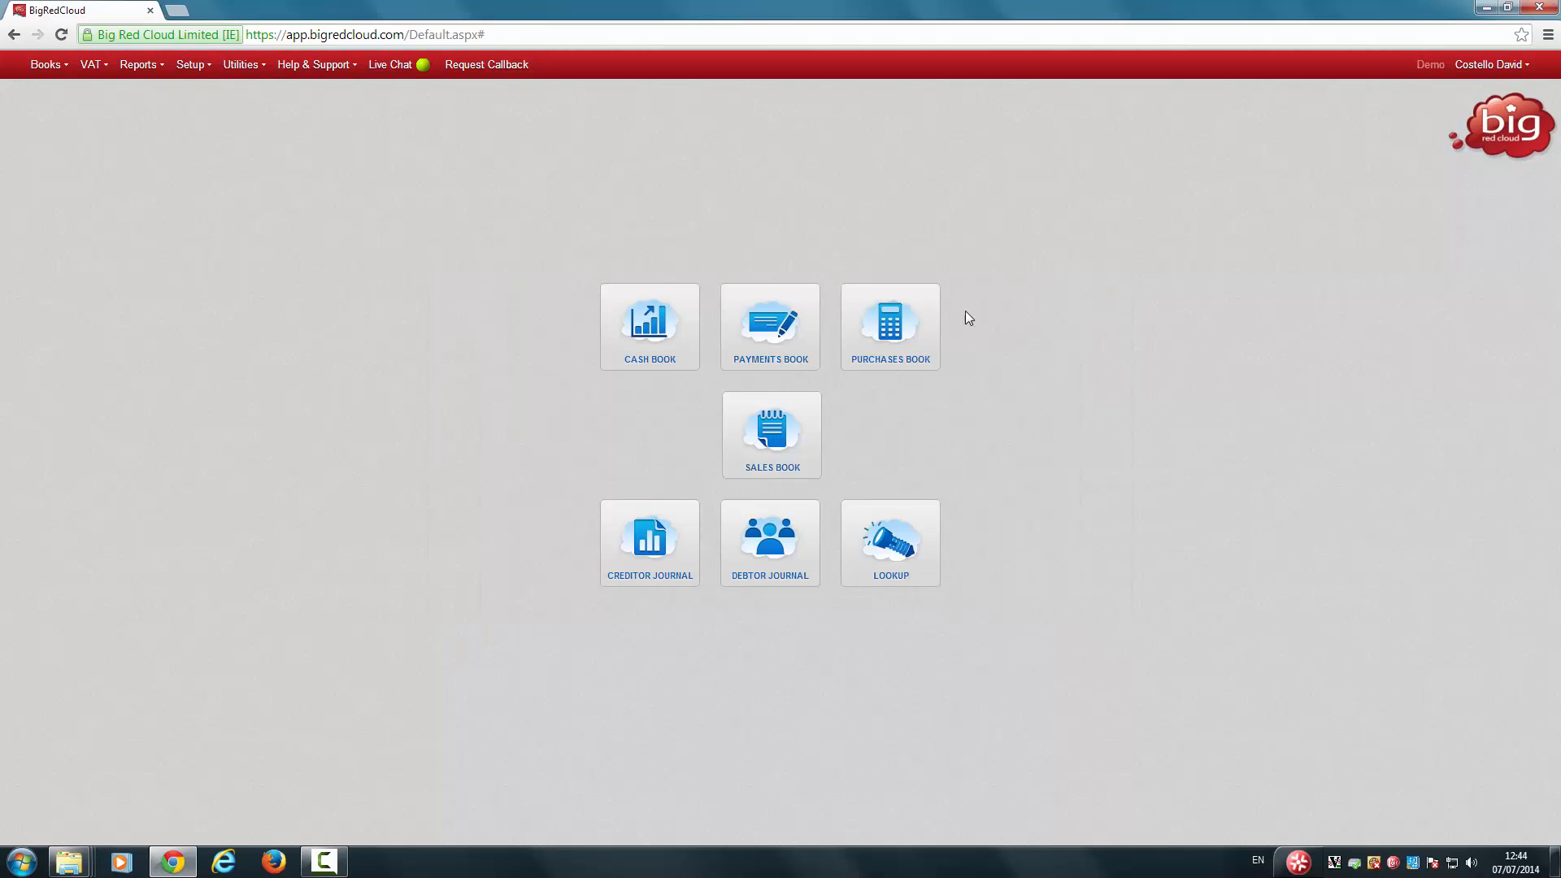
left_click(769, 325)
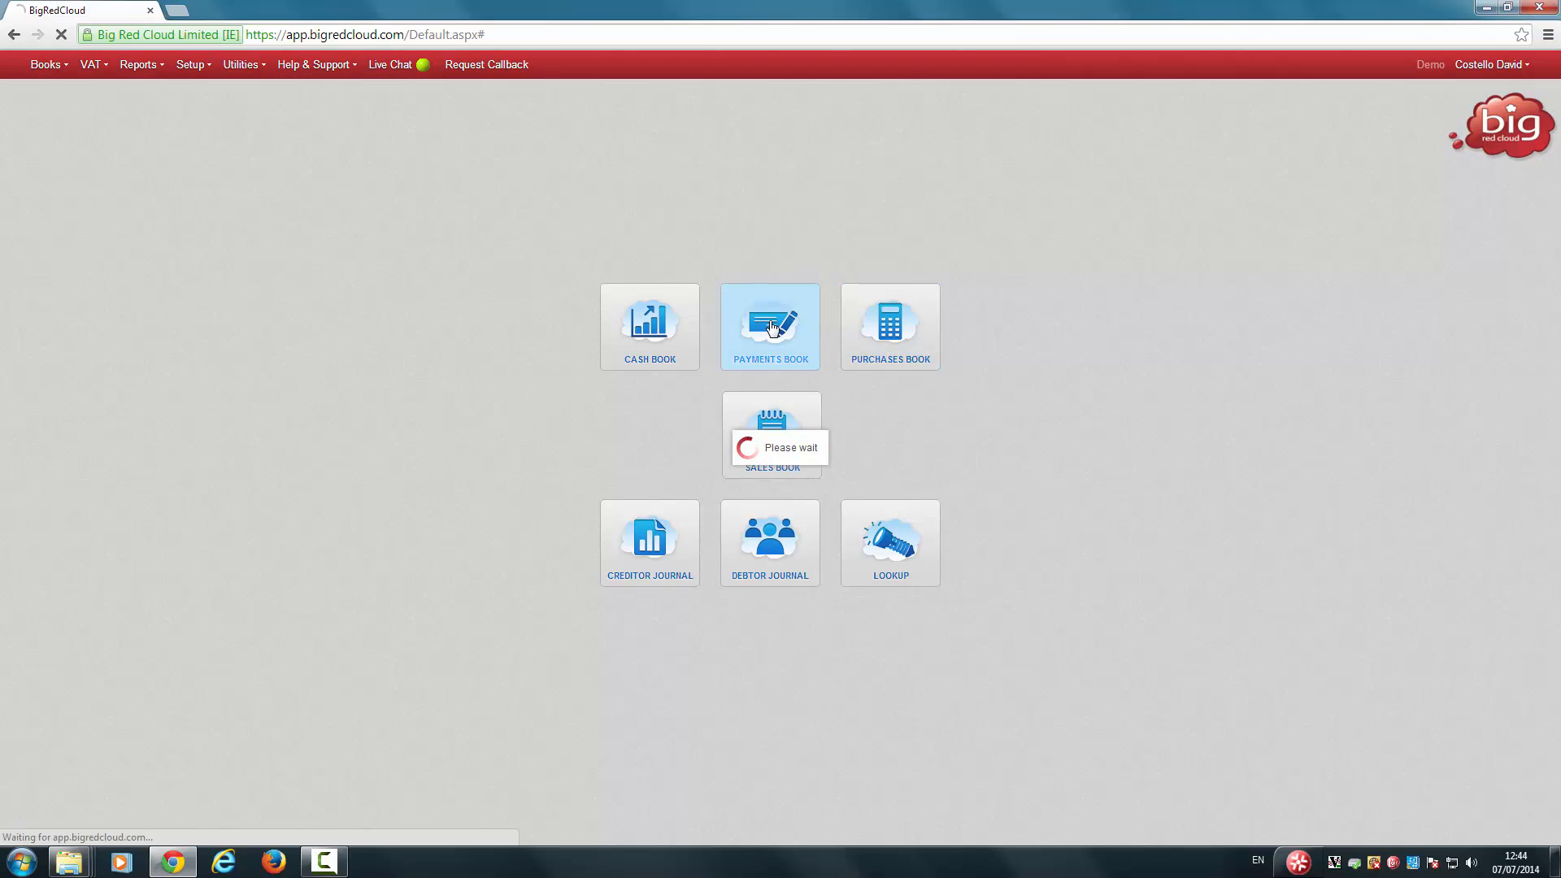
left_click(769, 326)
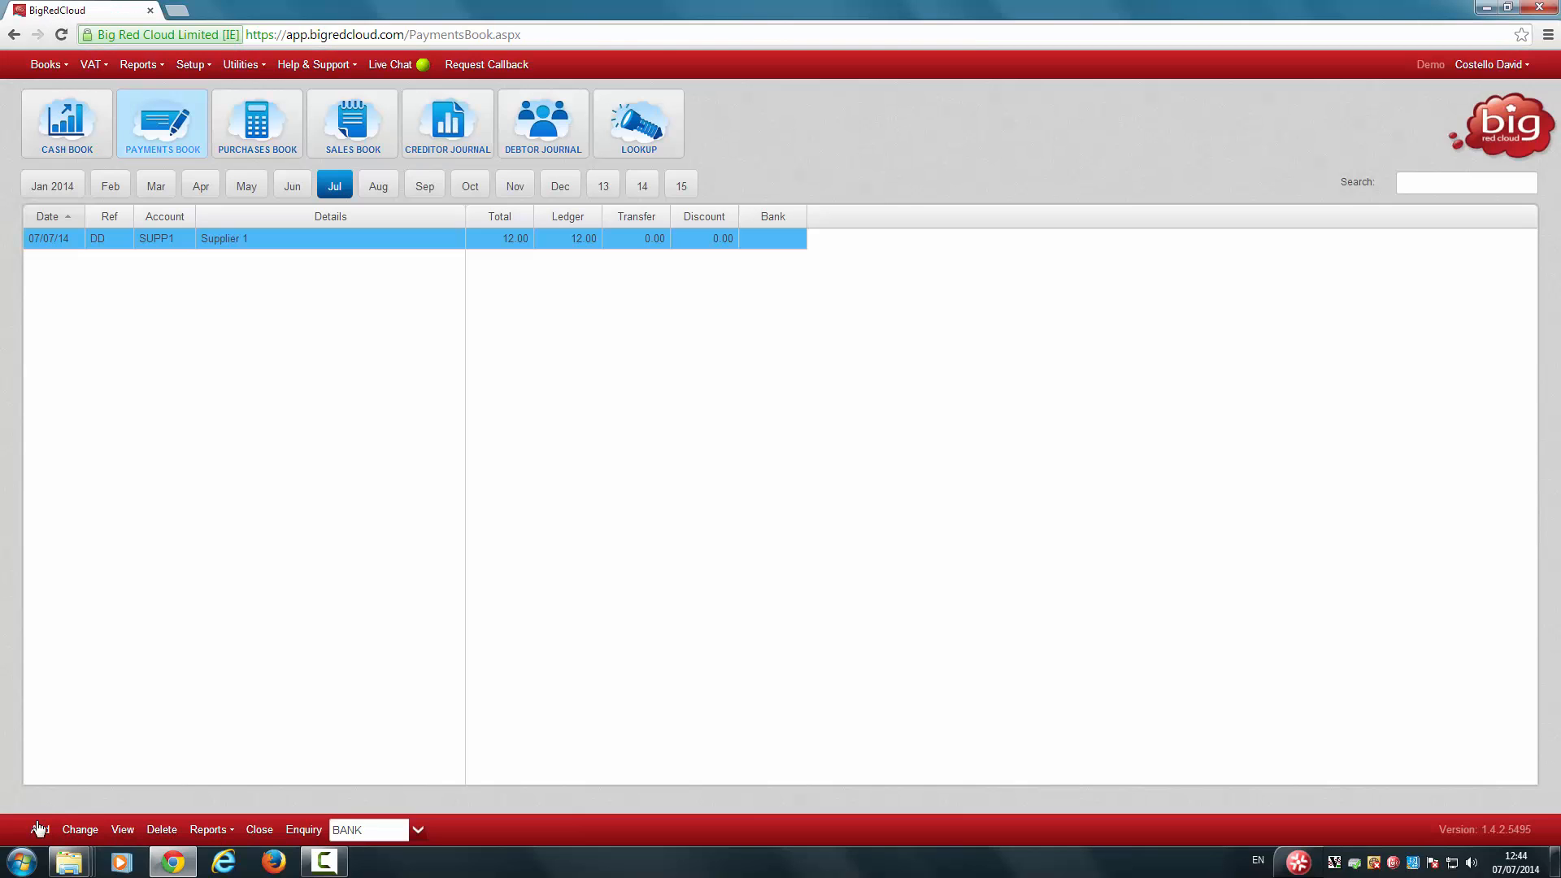
left_click(39, 829)
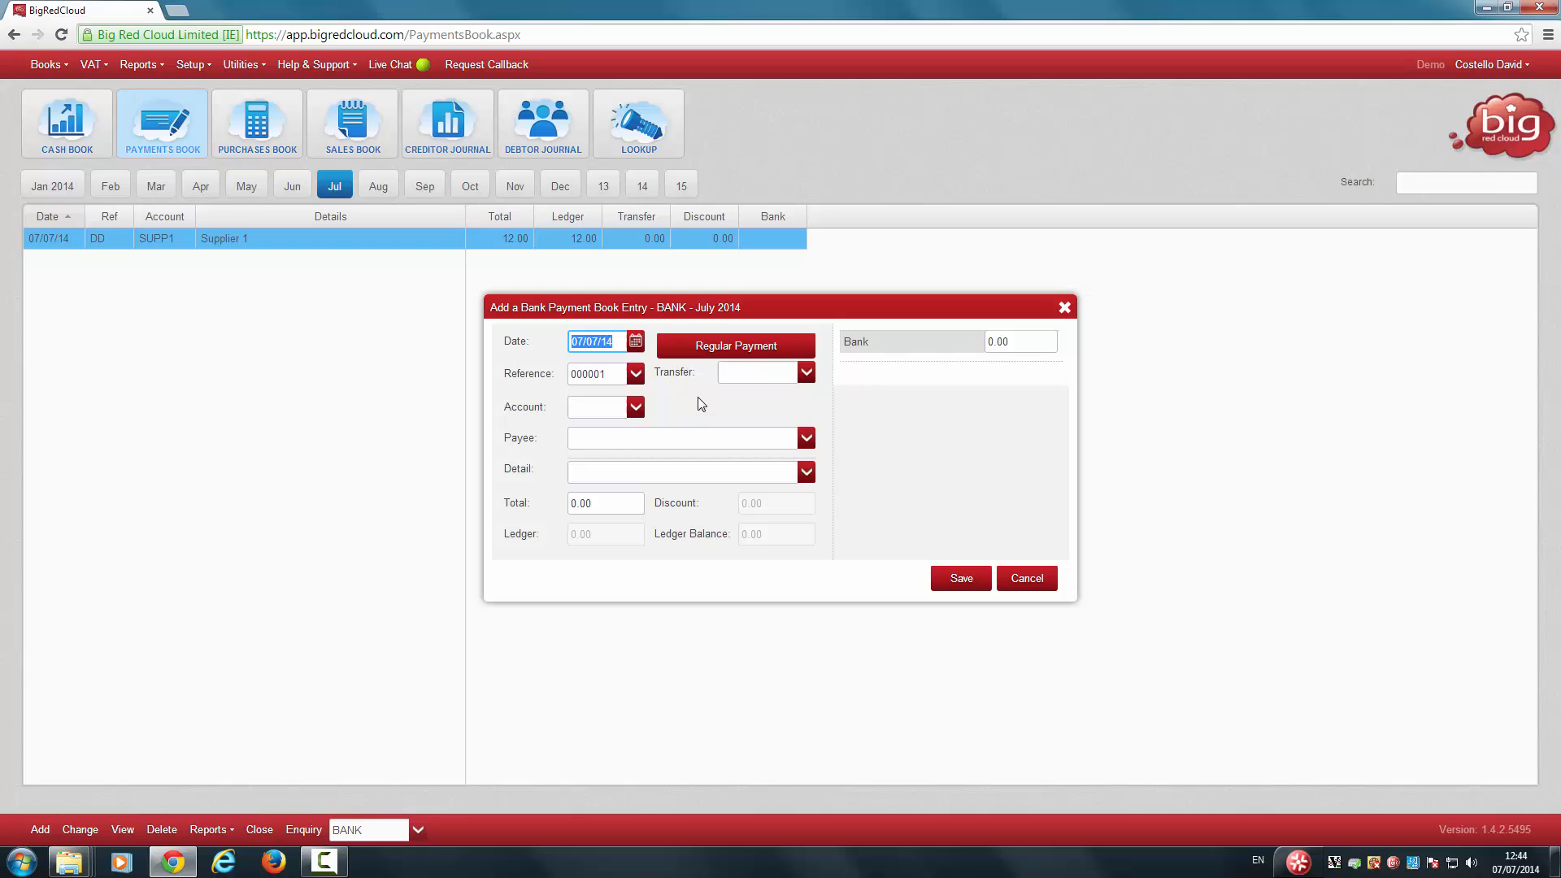